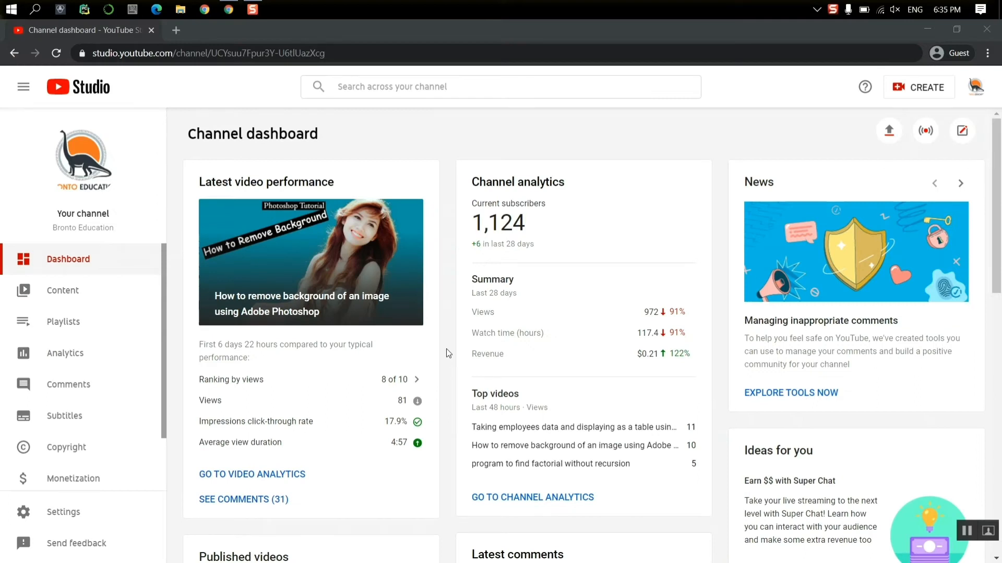
pyautogui.moveTo(527, 304)
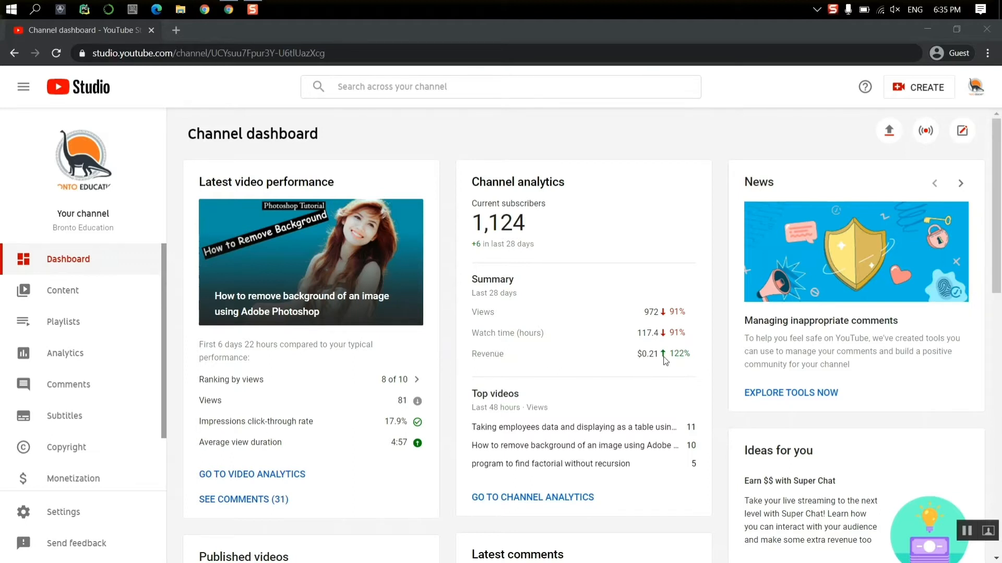
pyautogui.moveTo(663, 354)
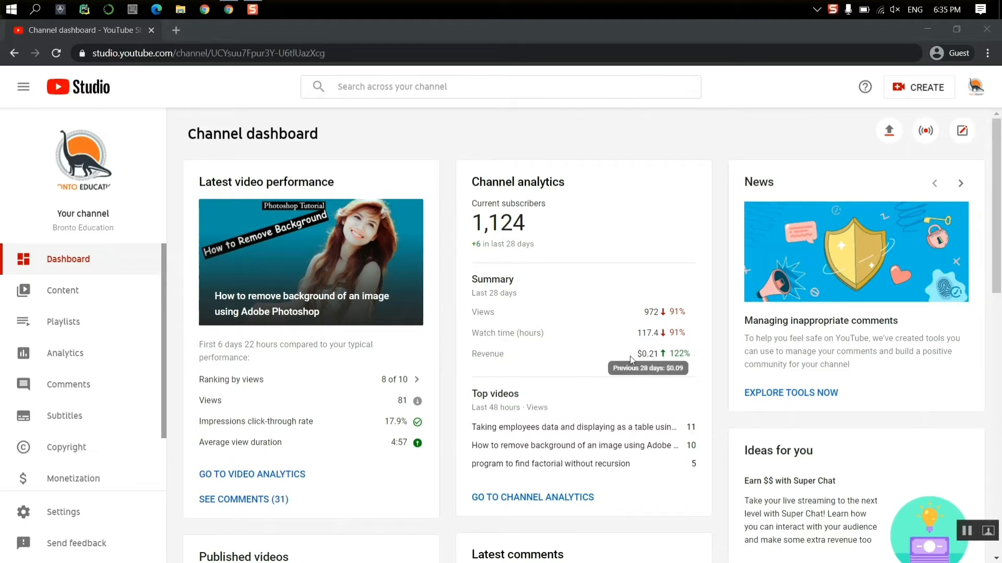
pyautogui.moveTo(641, 361)
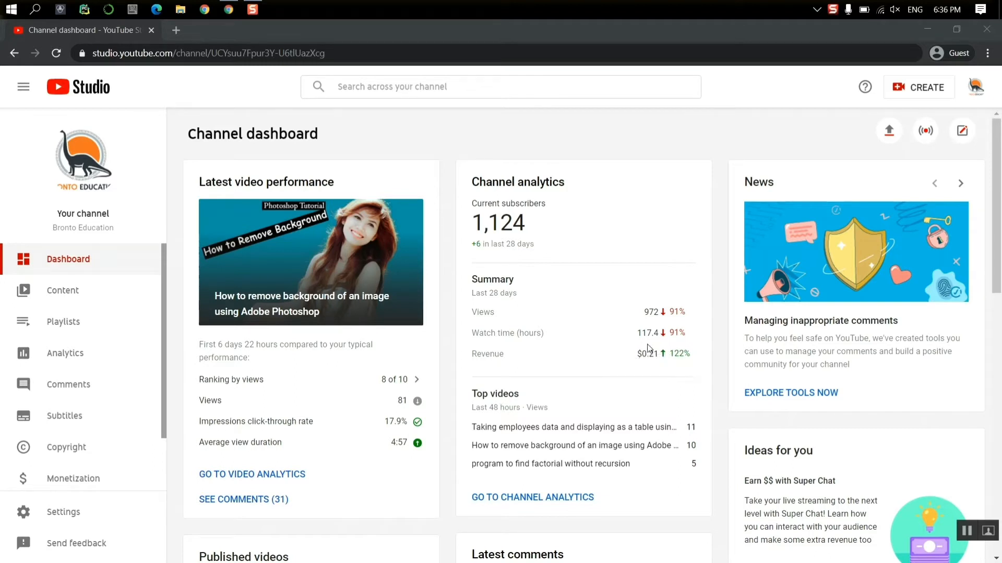
pyautogui.moveTo(666, 358)
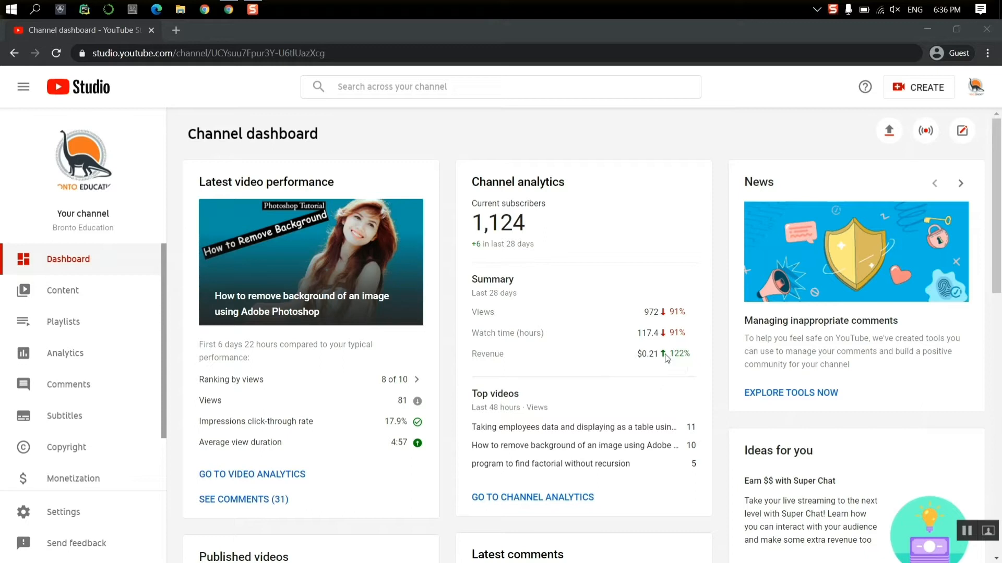
pyautogui.moveTo(666, 344)
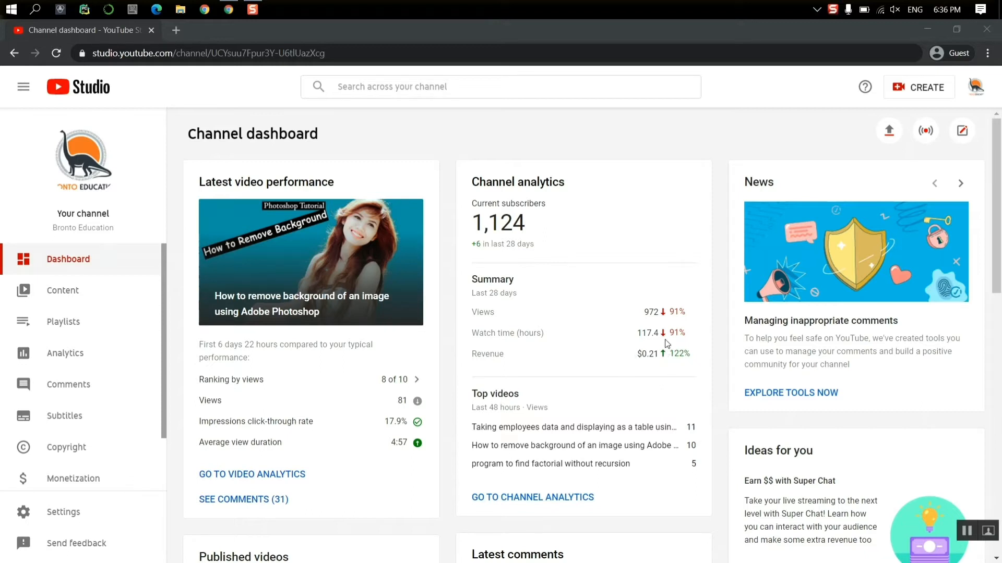
pyautogui.moveTo(241, 86)
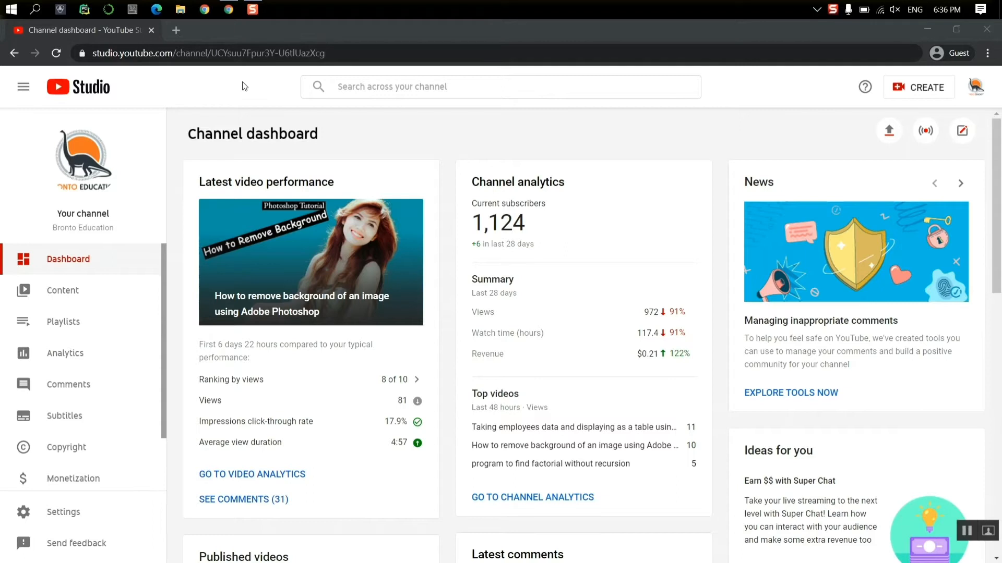
pyautogui.moveTo(977, 88)
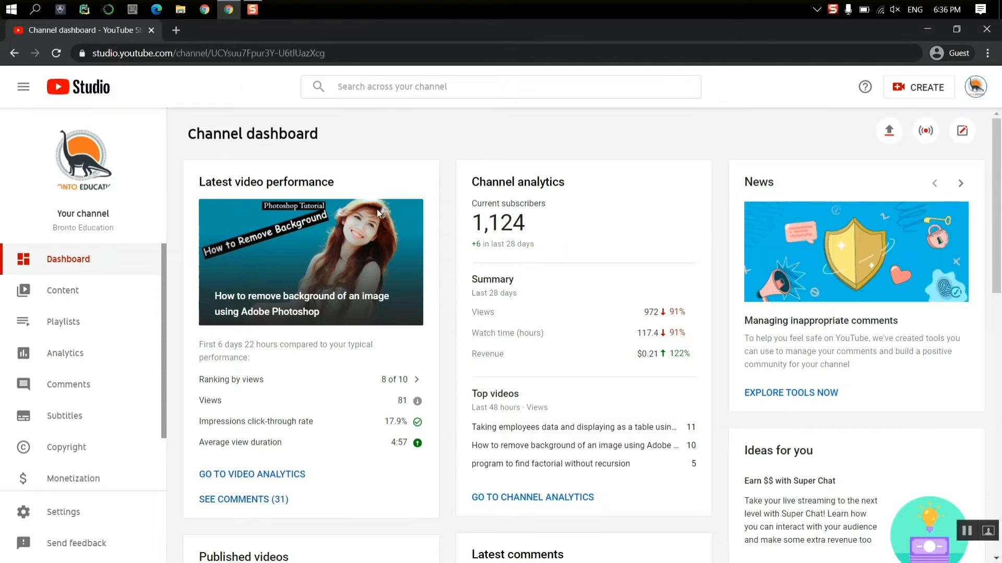
pyautogui.moveTo(131, 292)
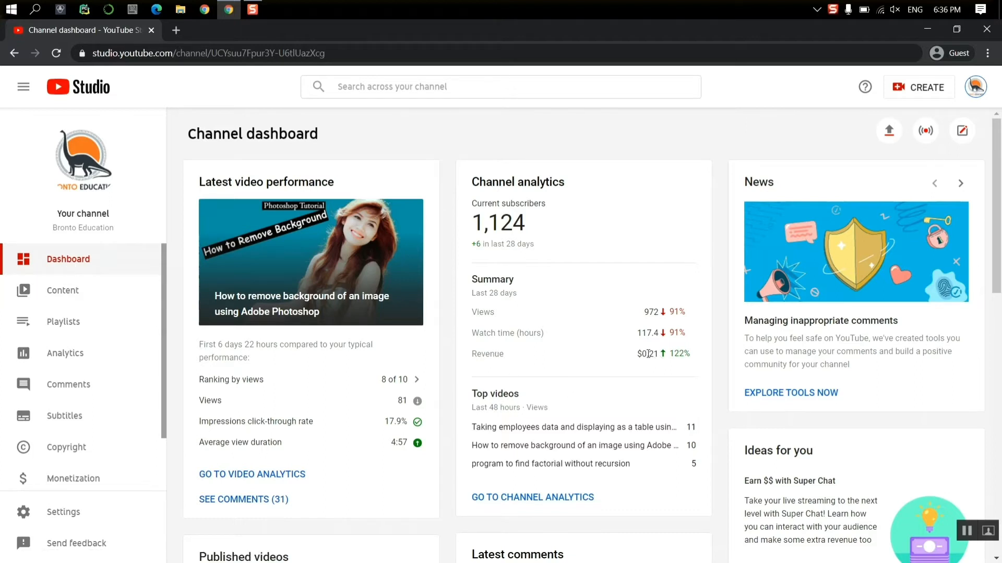
pyautogui.moveTo(647, 354)
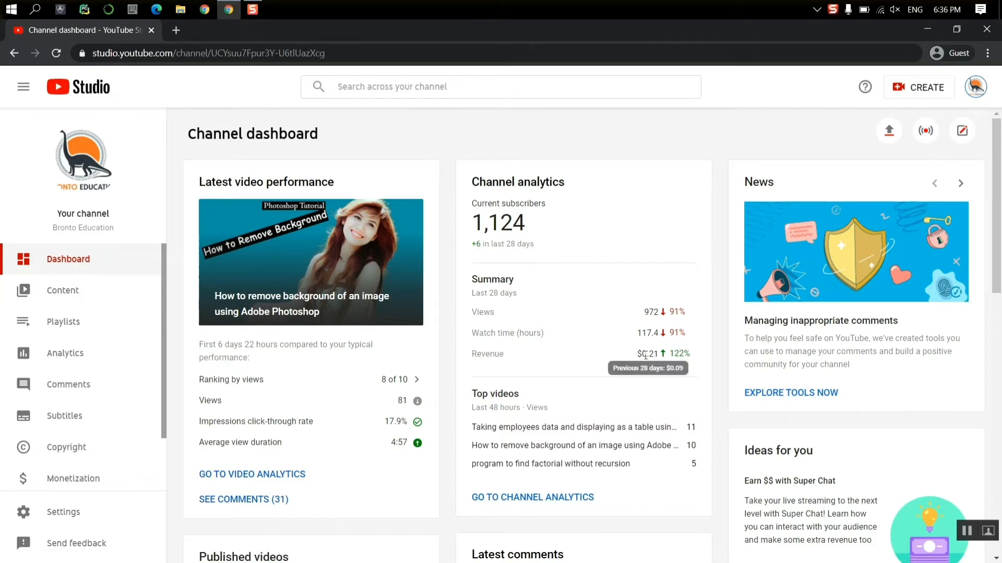
# Go to the channel analytics and switch to its Revenue view
pyautogui.doubleClick(646, 354)
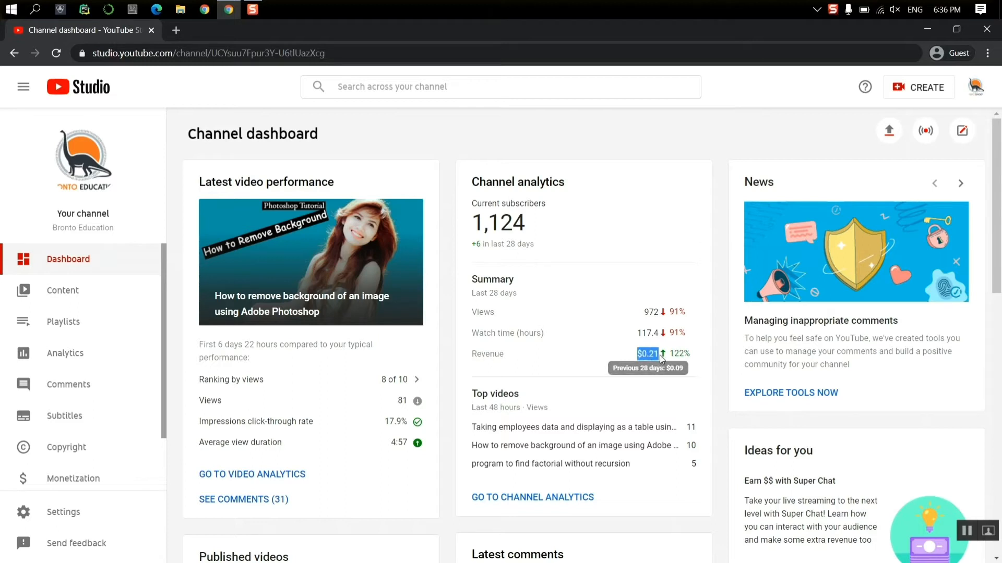
pyautogui.moveTo(513, 311)
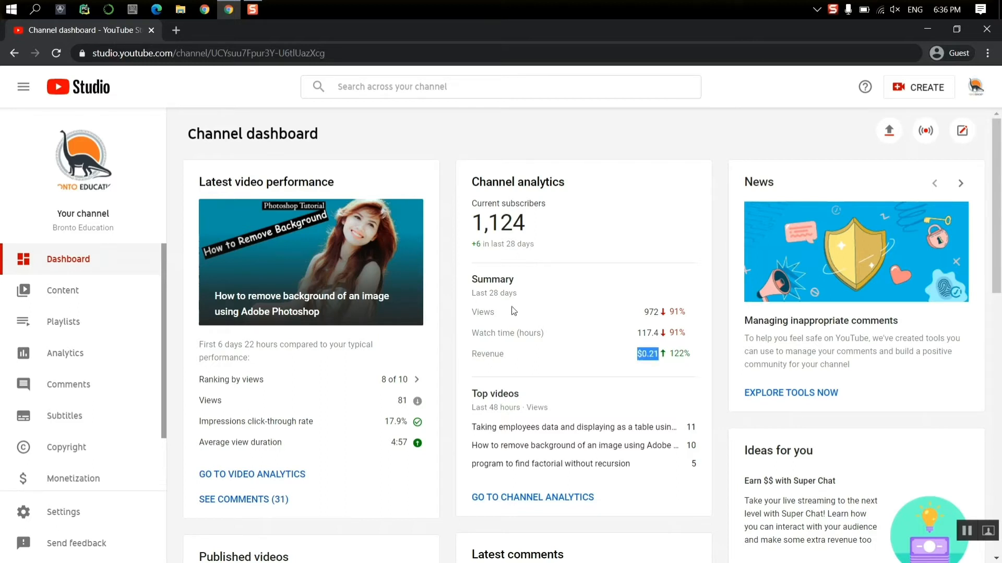
pyautogui.click(65, 353)
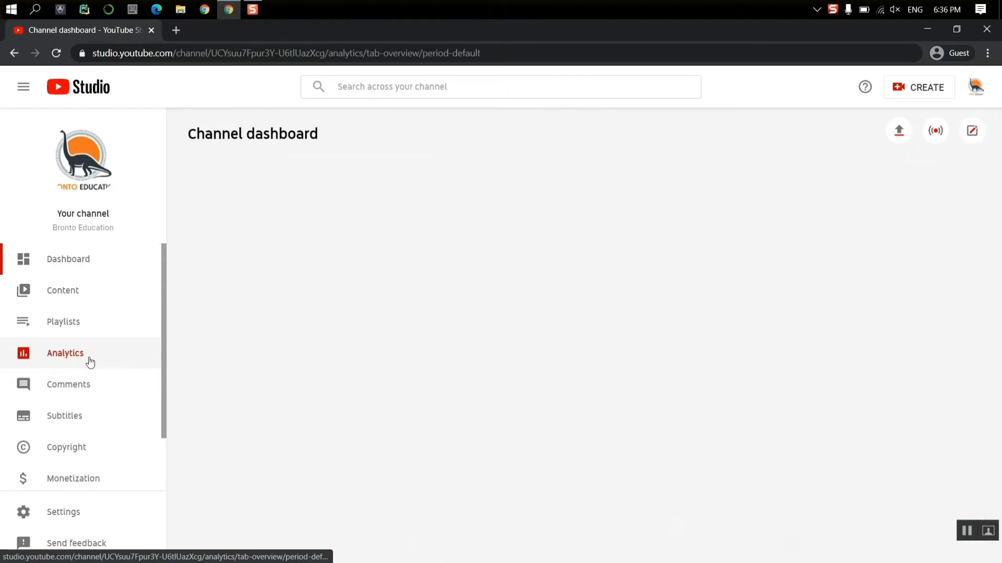
pyautogui.click(64, 353)
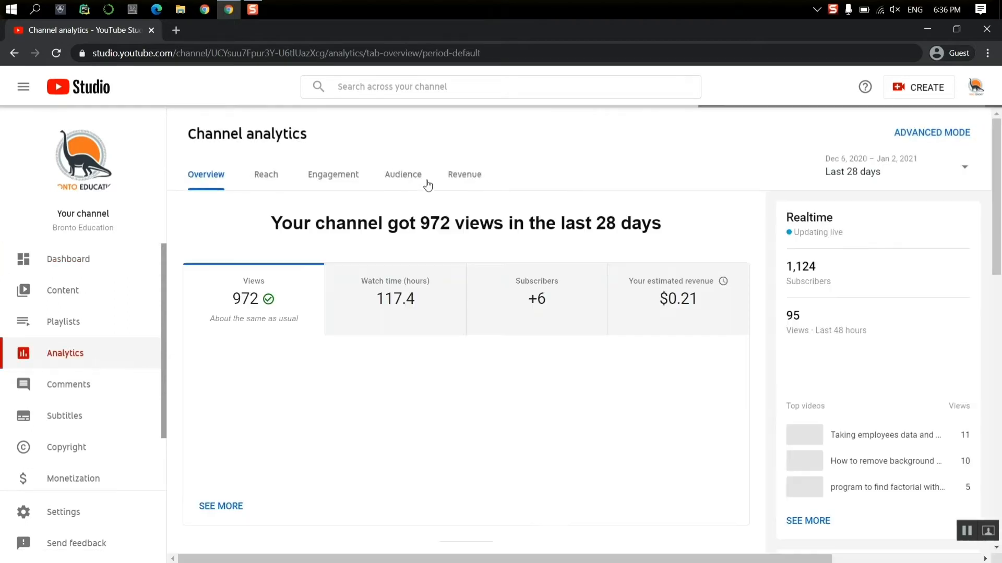
pyautogui.click(465, 174)
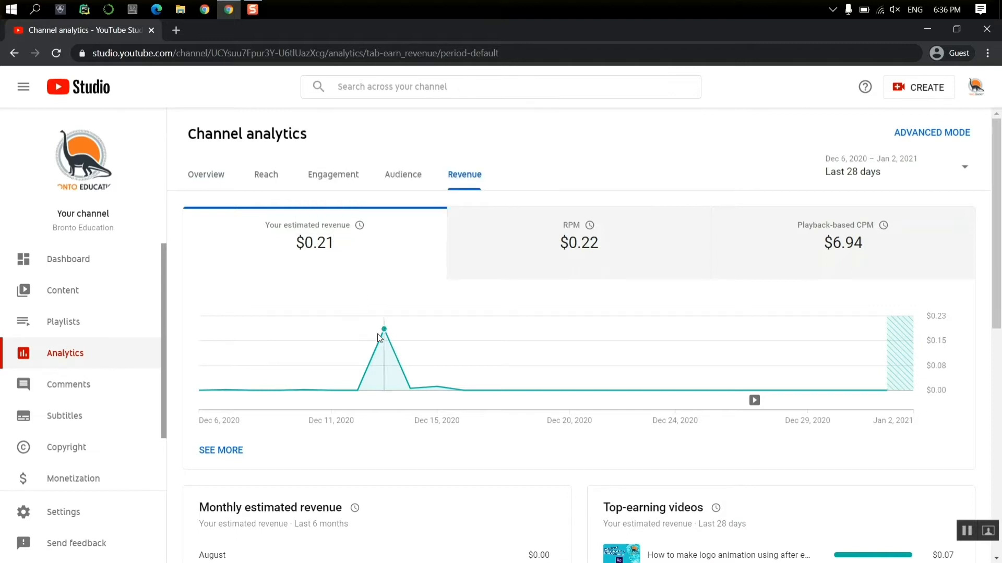
# Change the revenue date range to Lifetime, showing $0.30 estimated revenue
pyautogui.click(894, 167)
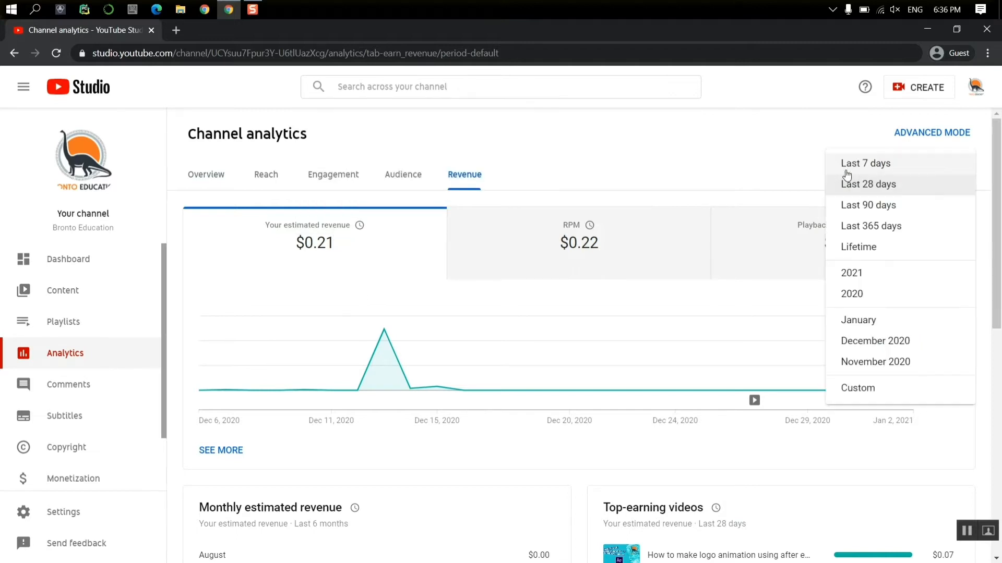
pyautogui.click(858, 247)
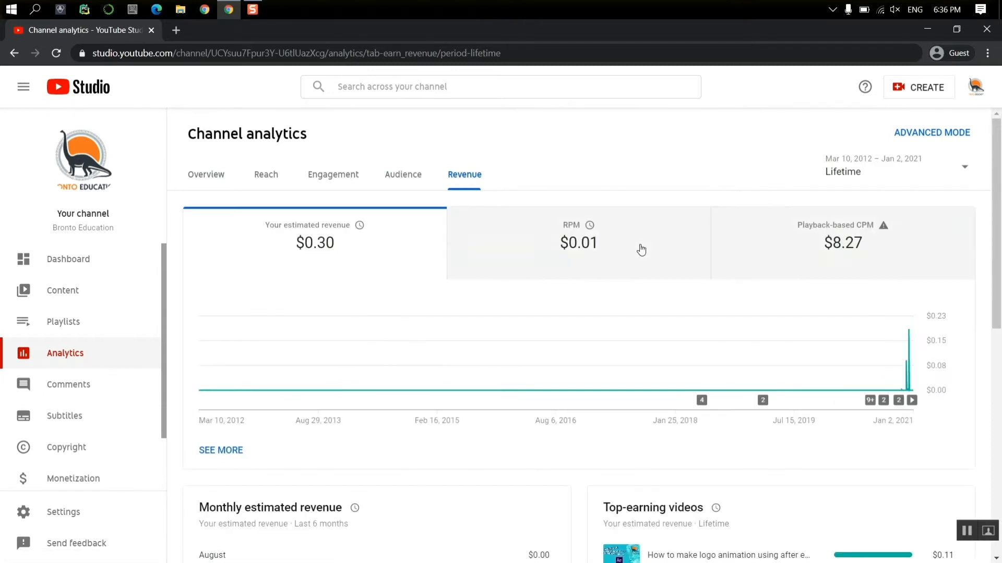
pyautogui.moveTo(535, 248)
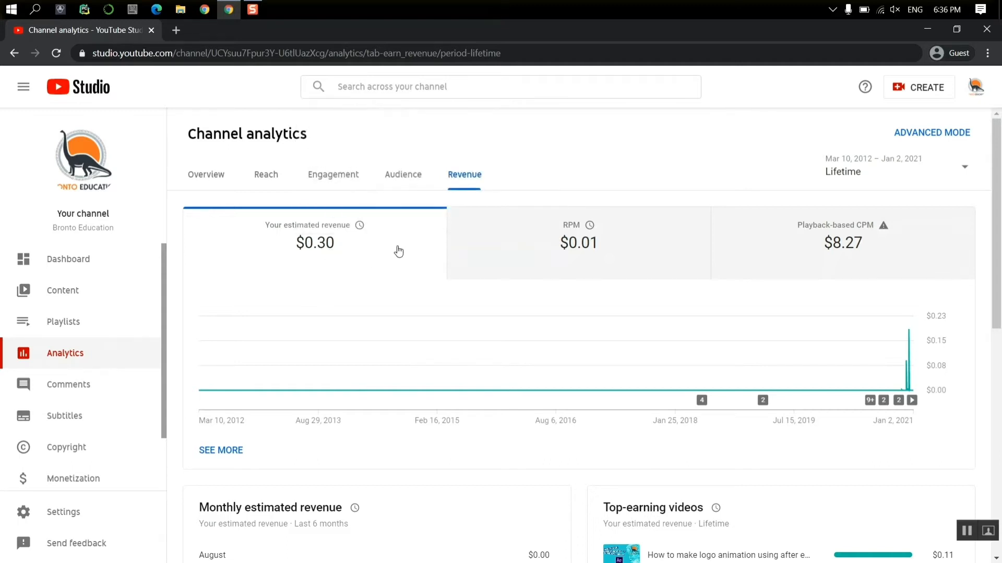
pyautogui.moveTo(799, 294)
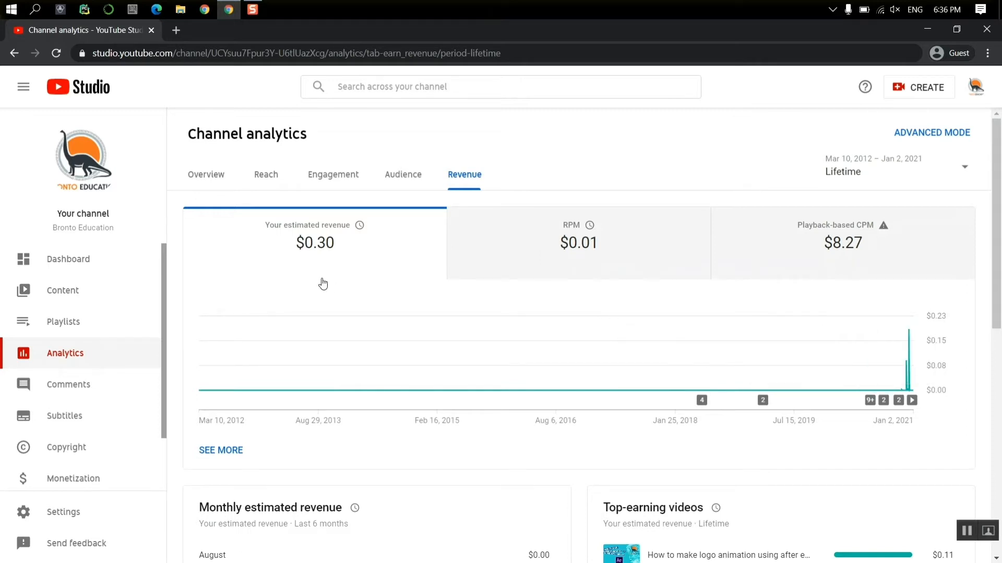
pyautogui.moveTo(333, 237)
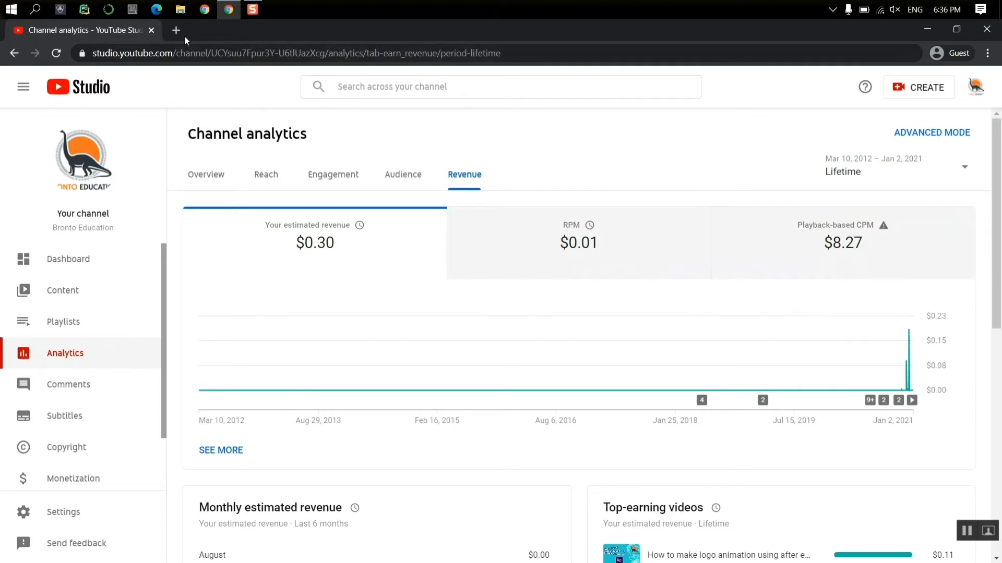
# Search 'google adsense' in a new tab and choose the Google AdSense login result
pyautogui.click(176, 31)
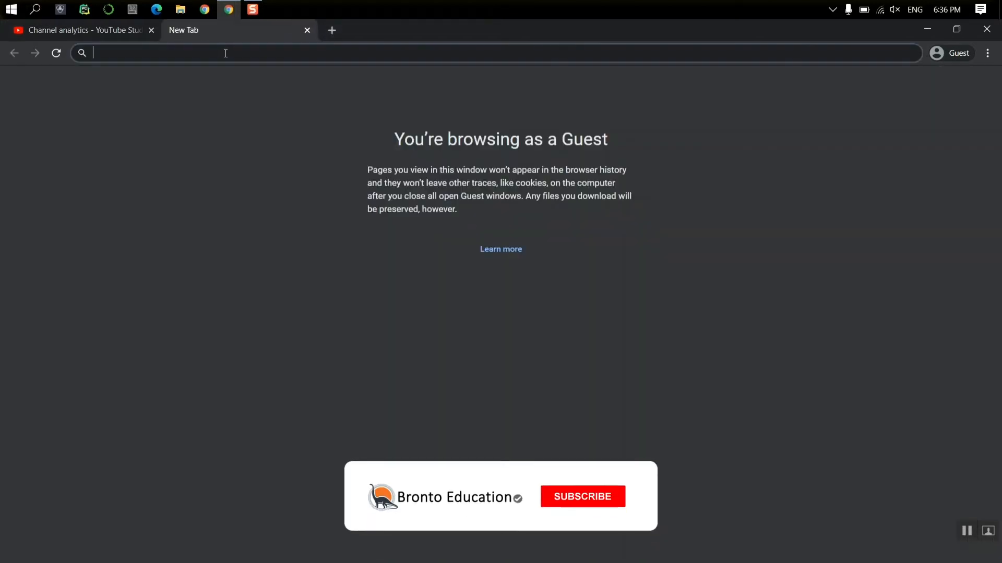
pyautogui.write('google adsense')
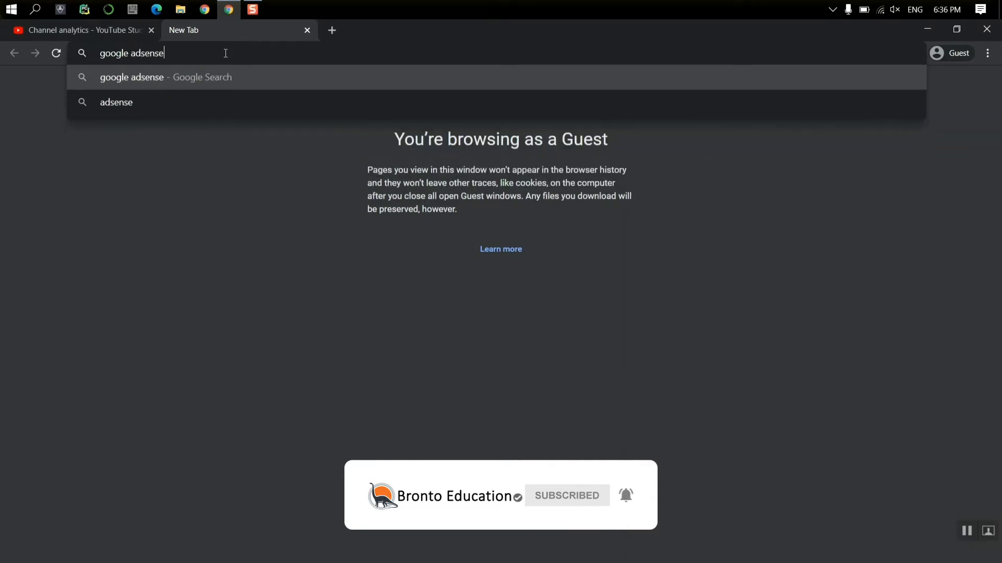
pyautogui.press('Enter')
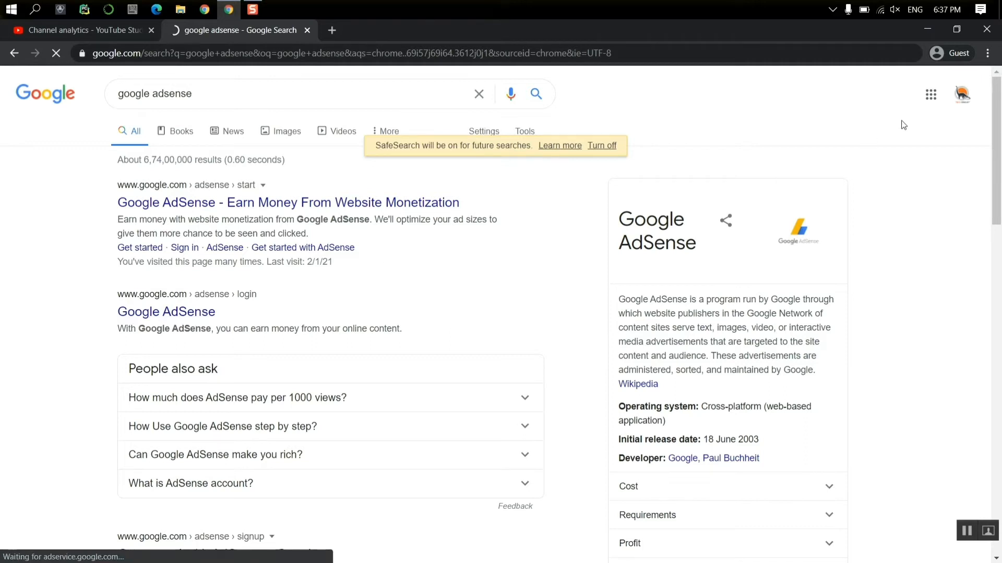
pyautogui.moveTo(166, 312)
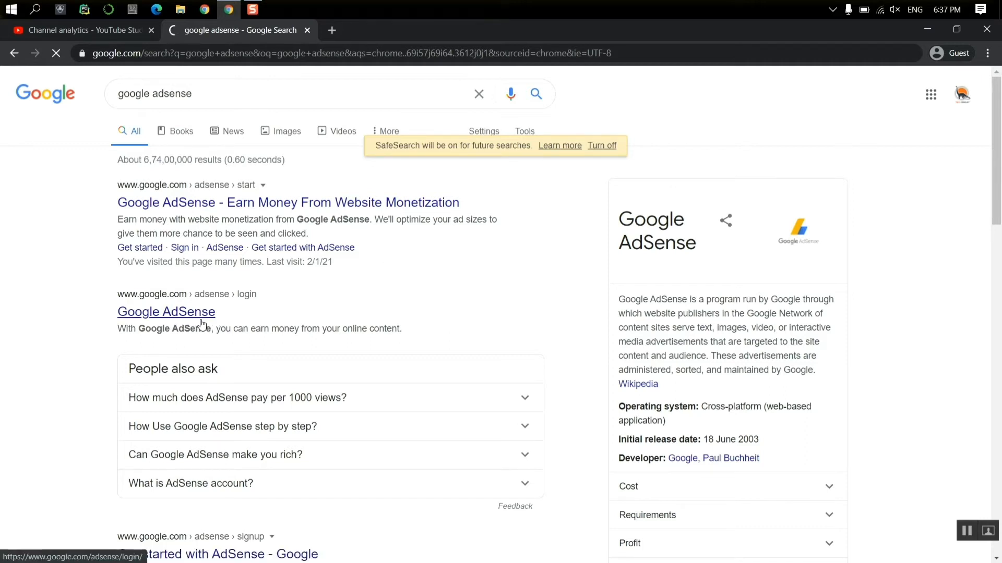
pyautogui.click(166, 312)
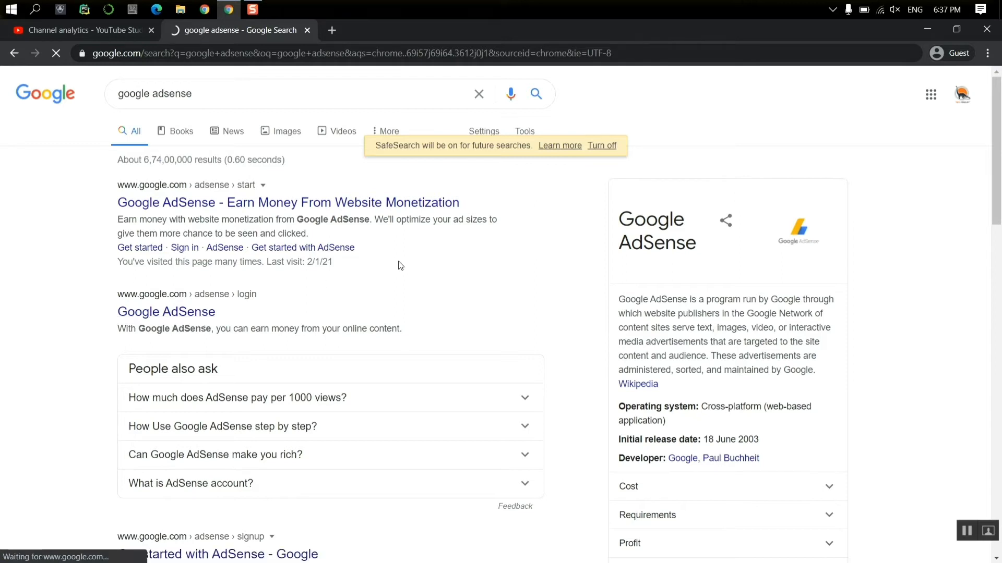
pyautogui.moveTo(639, 197)
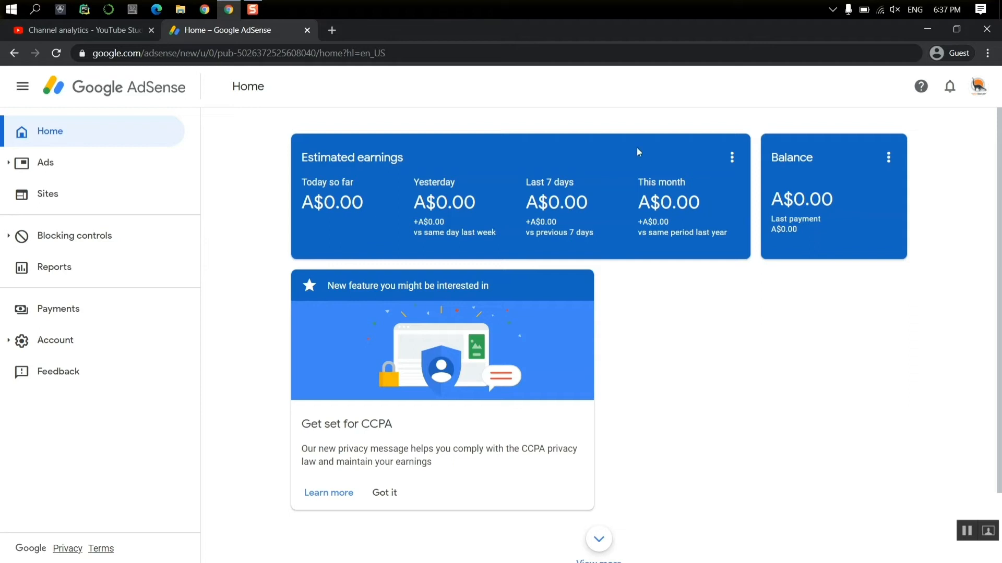
pyautogui.moveTo(66, 206)
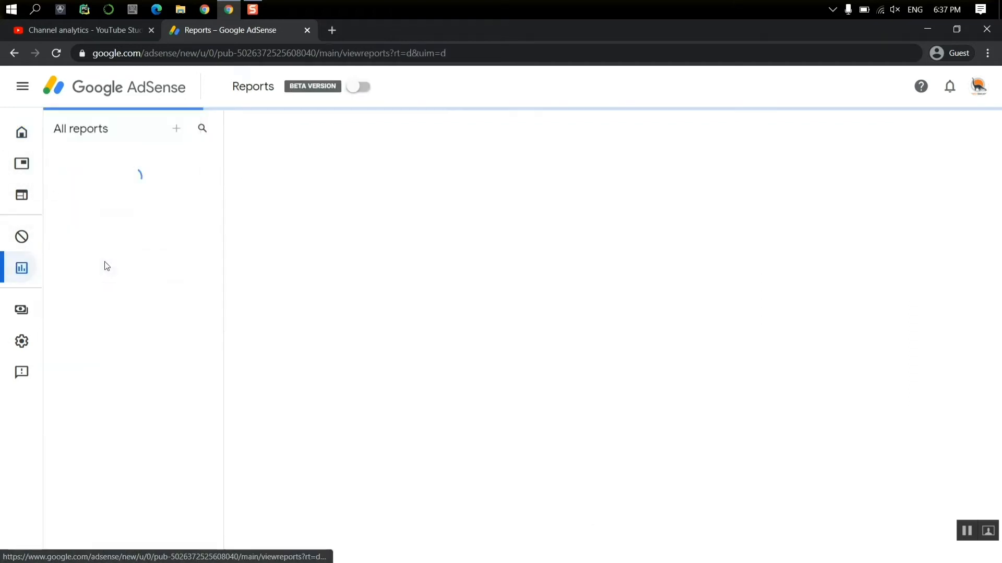
# Load the Default report showing last 7 days by day with A$0.00 estimated earnings
pyautogui.click(22, 86)
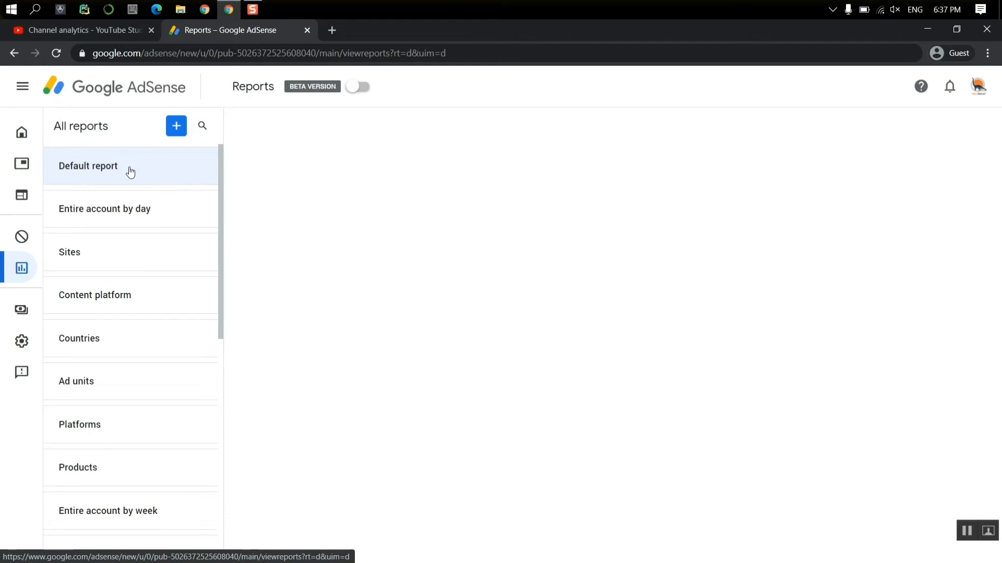
pyautogui.click(356, 86)
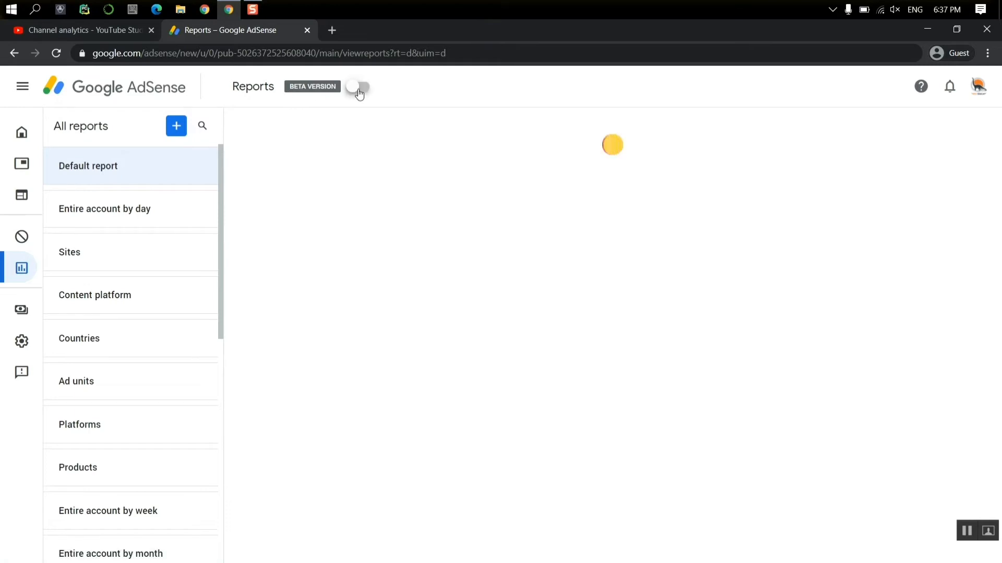
pyautogui.click(358, 86)
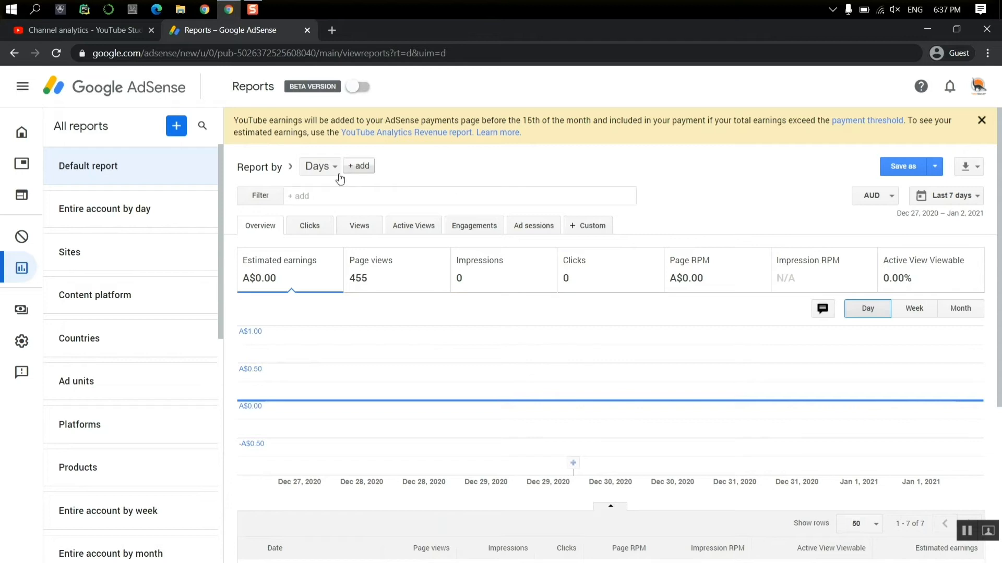
# Apply a Products filter limiting the report to YouTube Host
pyautogui.click(461, 195)
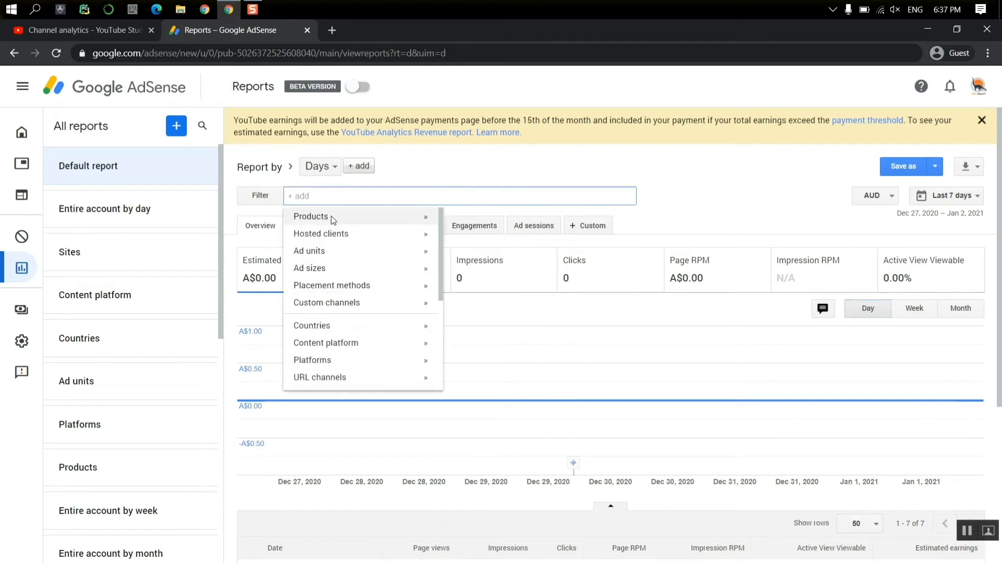
pyautogui.click(311, 217)
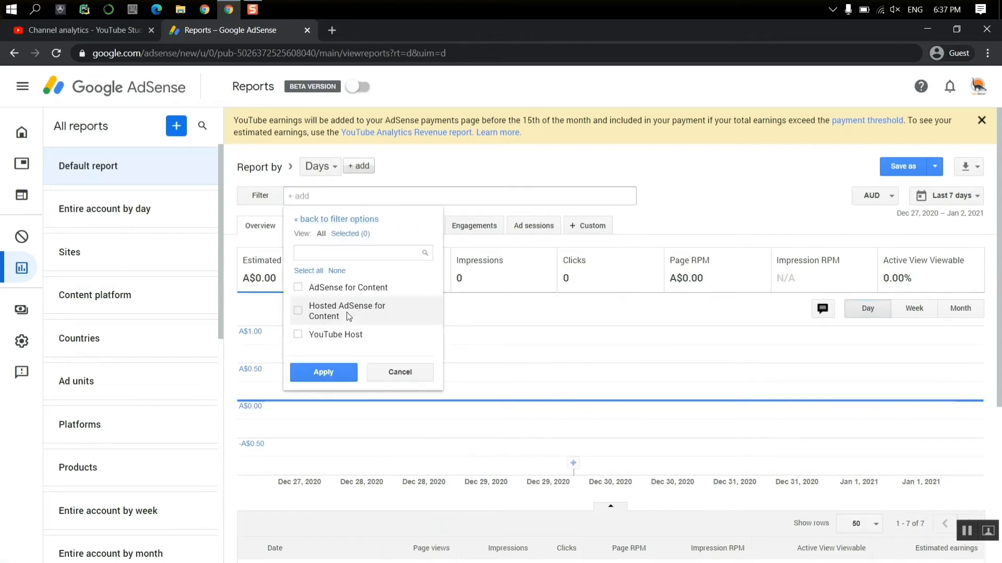
pyautogui.click(298, 334)
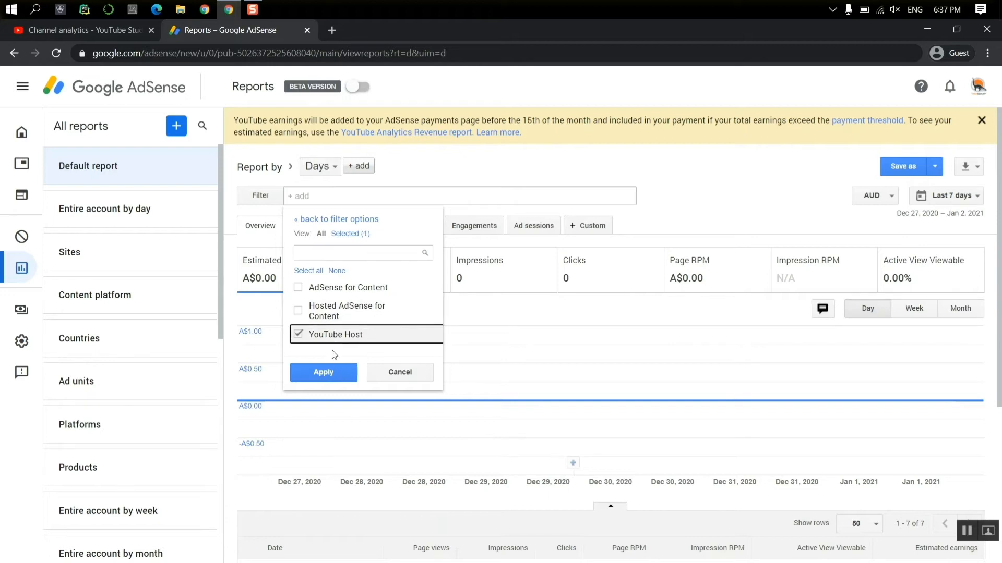
pyautogui.click(322, 372)
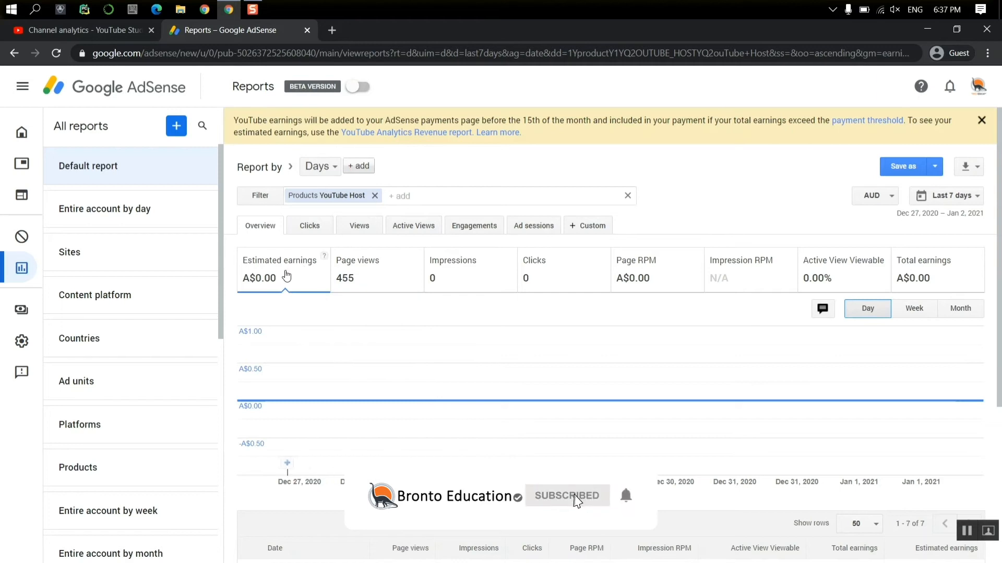
pyautogui.moveTo(588, 504)
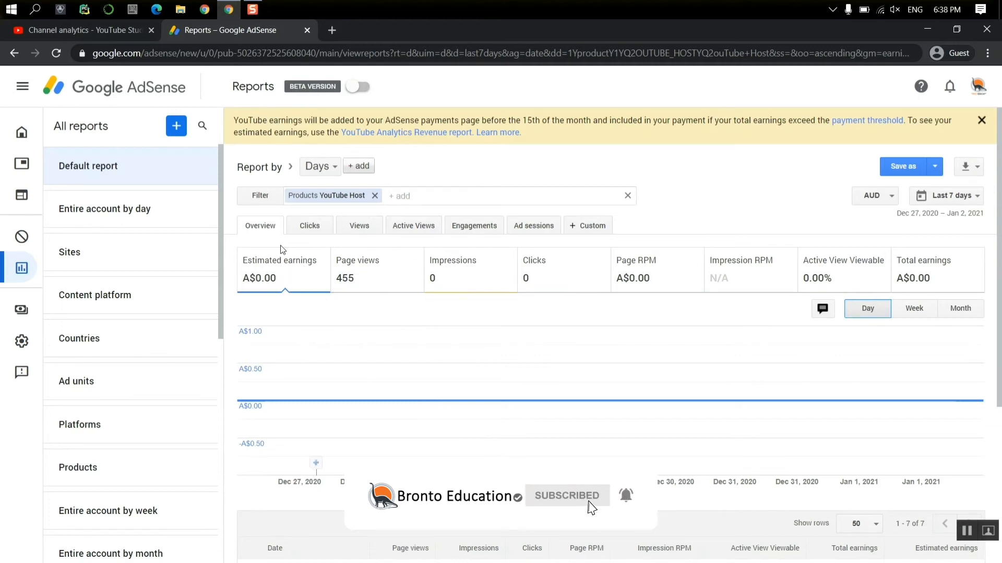
# Set the report date range to All time, showing A$7.47 total earnings
pyautogui.click(951, 195)
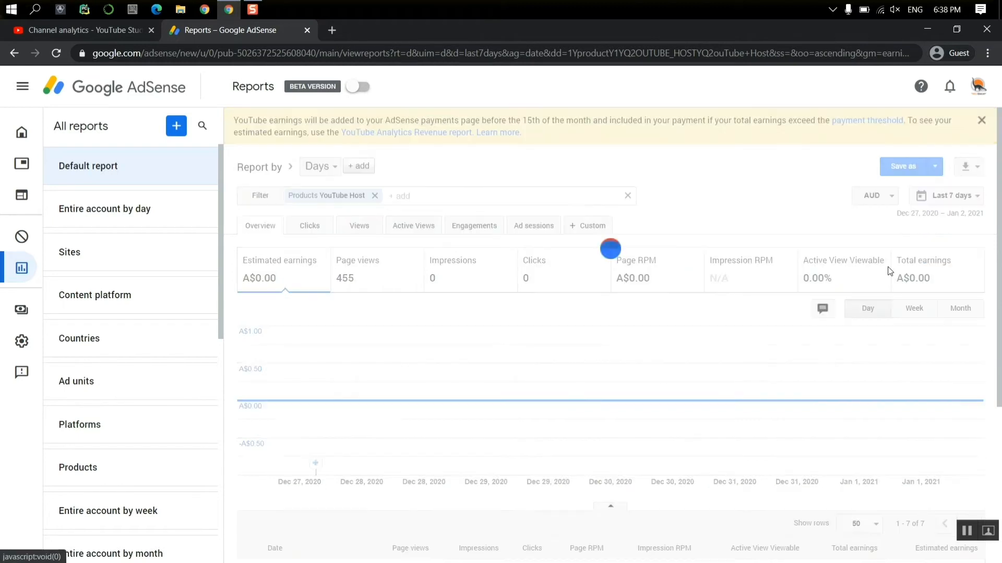
pyautogui.click(951, 195)
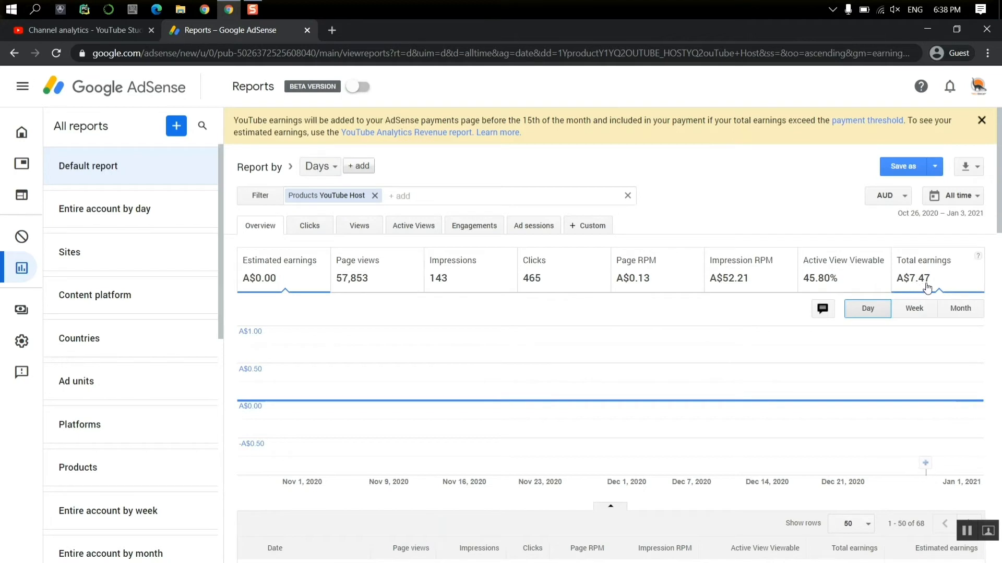
pyautogui.moveTo(902, 287)
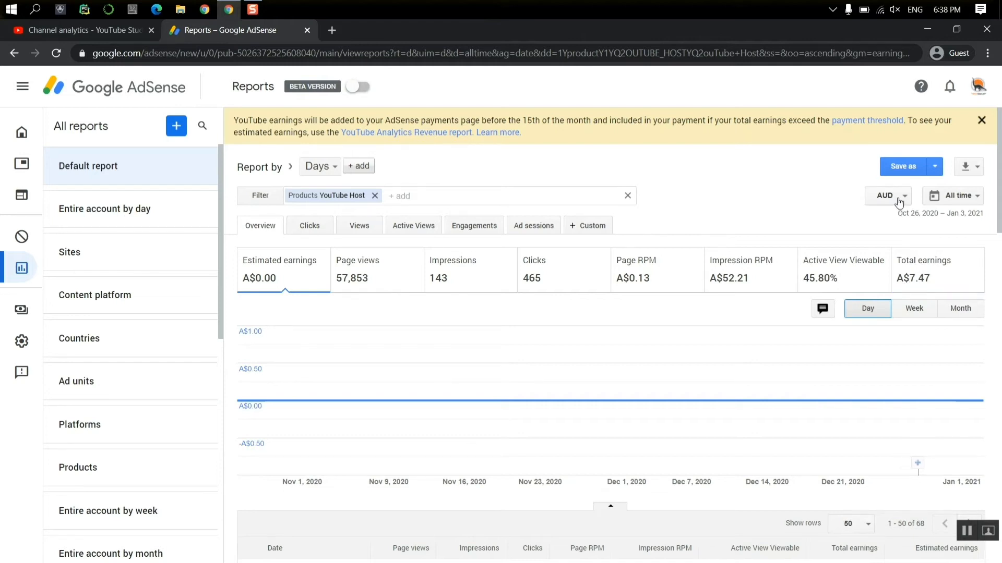
# Switch the report currency to USD and the period to last month, showing $0.20 earnings
pyautogui.click(887, 195)
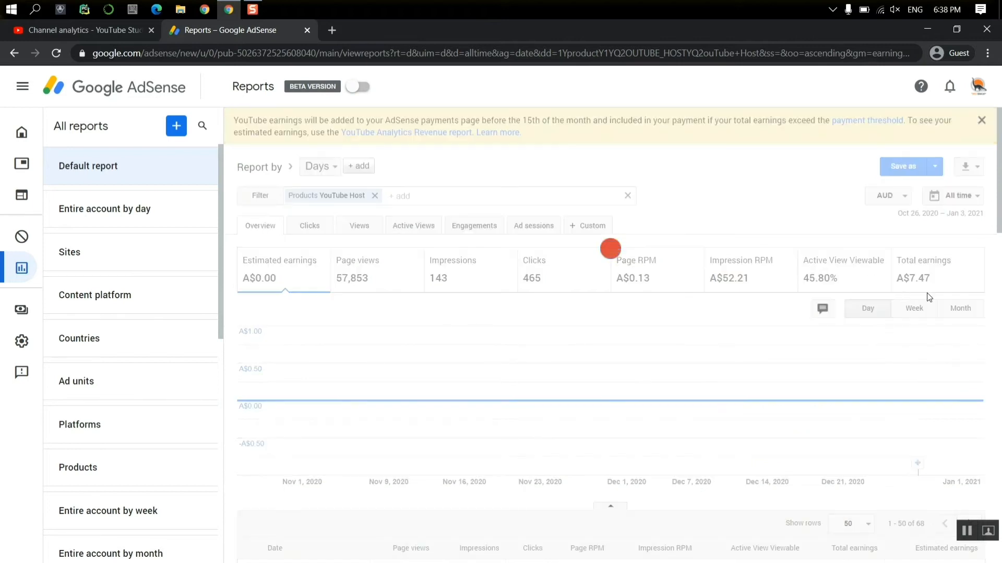
pyautogui.click(887, 196)
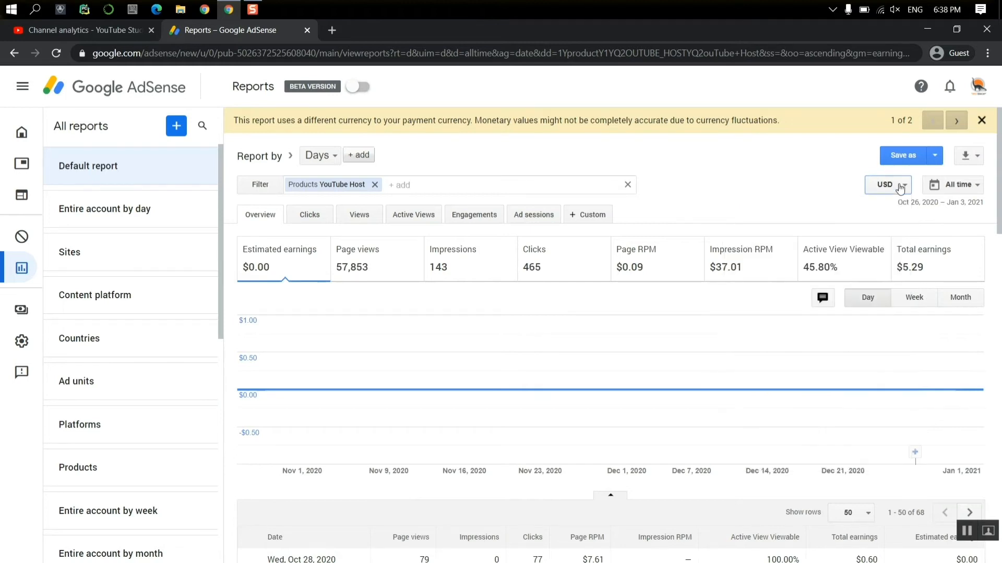
pyautogui.click(956, 184)
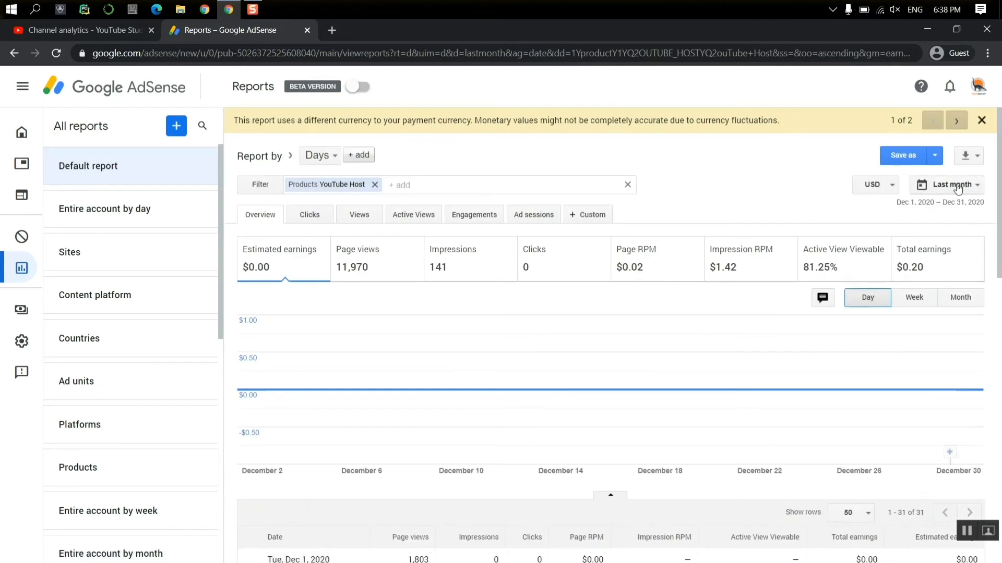
# Apply a custom date range from October 1, 2020 to November 1, 2020
pyautogui.click(951, 185)
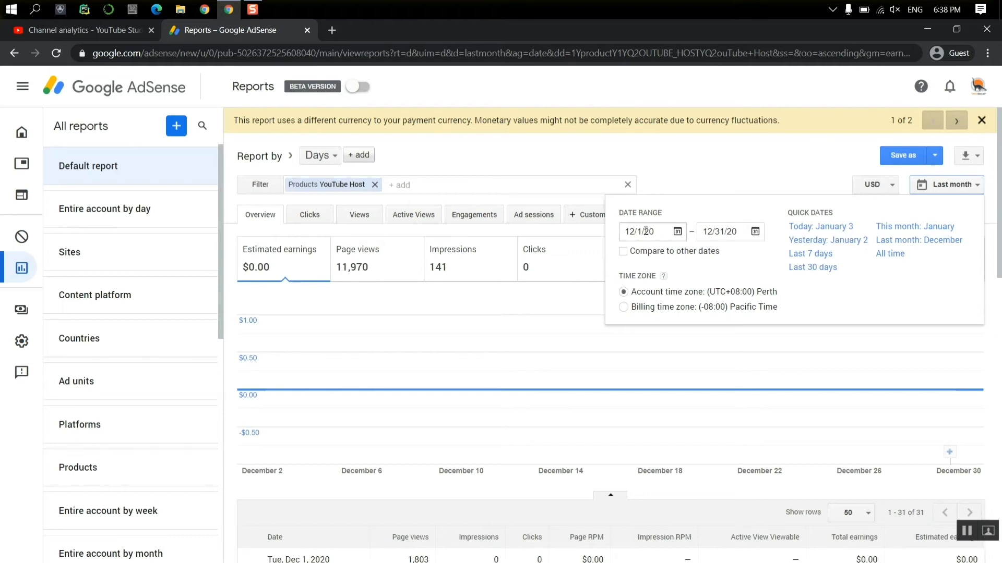
pyautogui.click(646, 231)
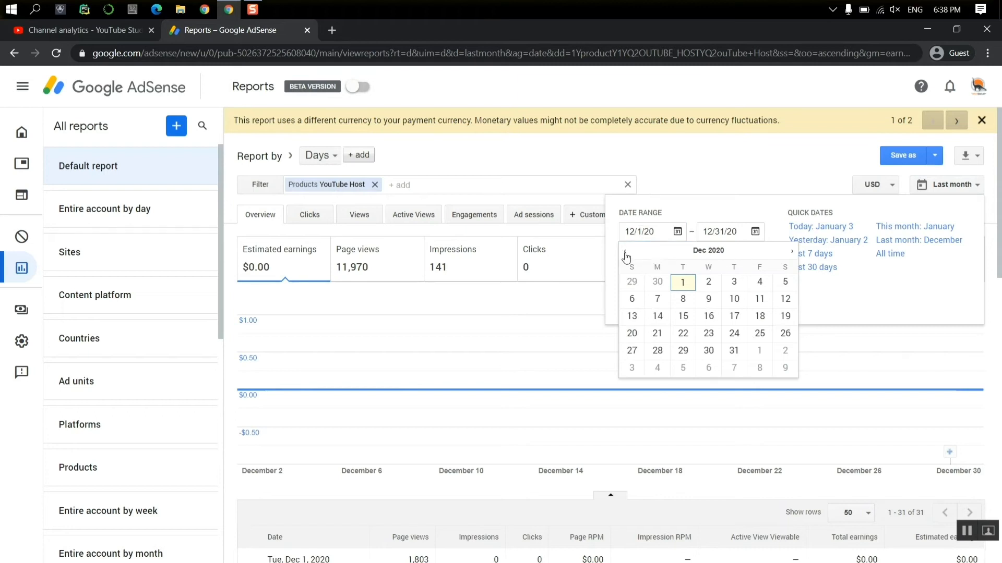
pyautogui.click(624, 250)
pyautogui.write('0')
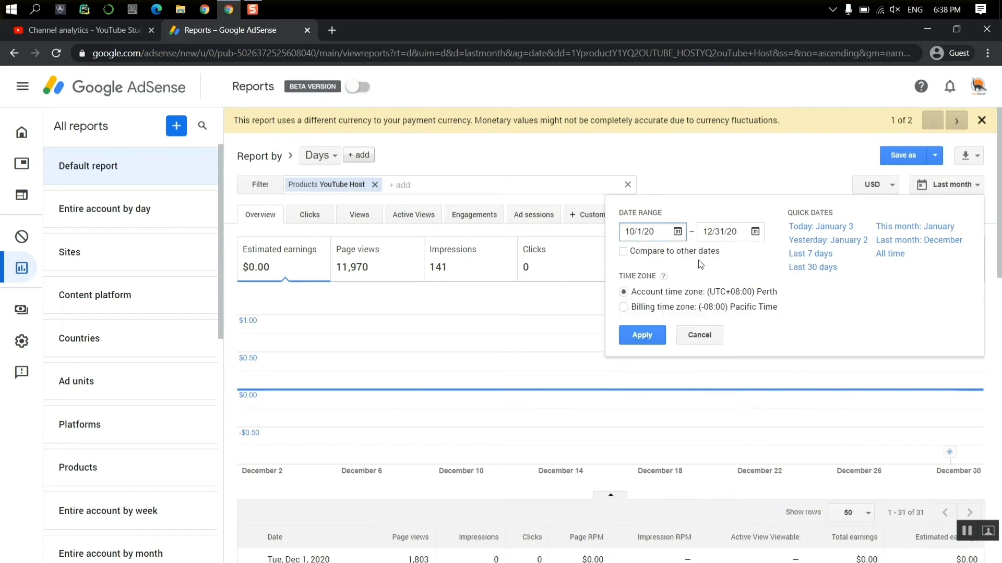
pyautogui.click(721, 231)
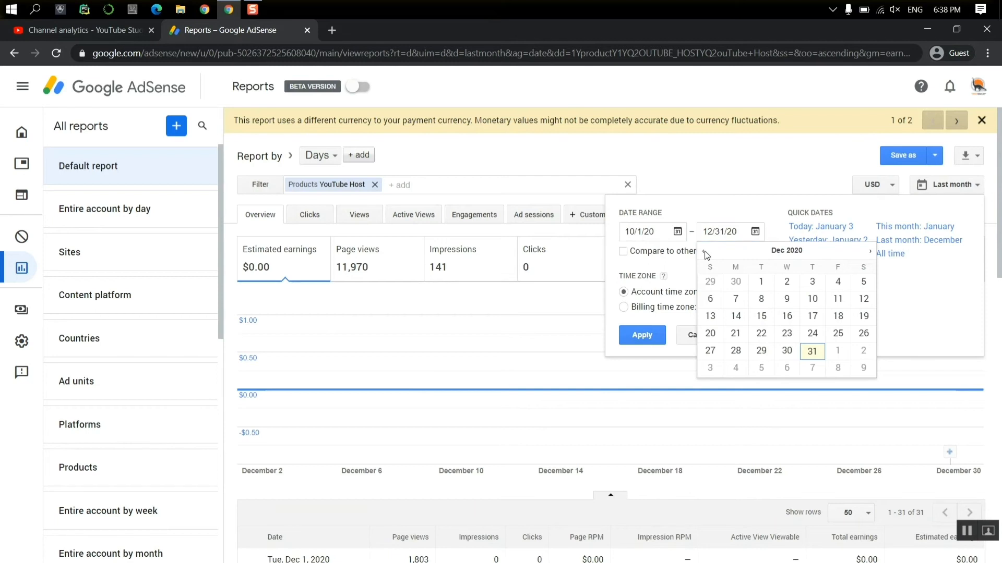
pyautogui.moveTo(705, 257)
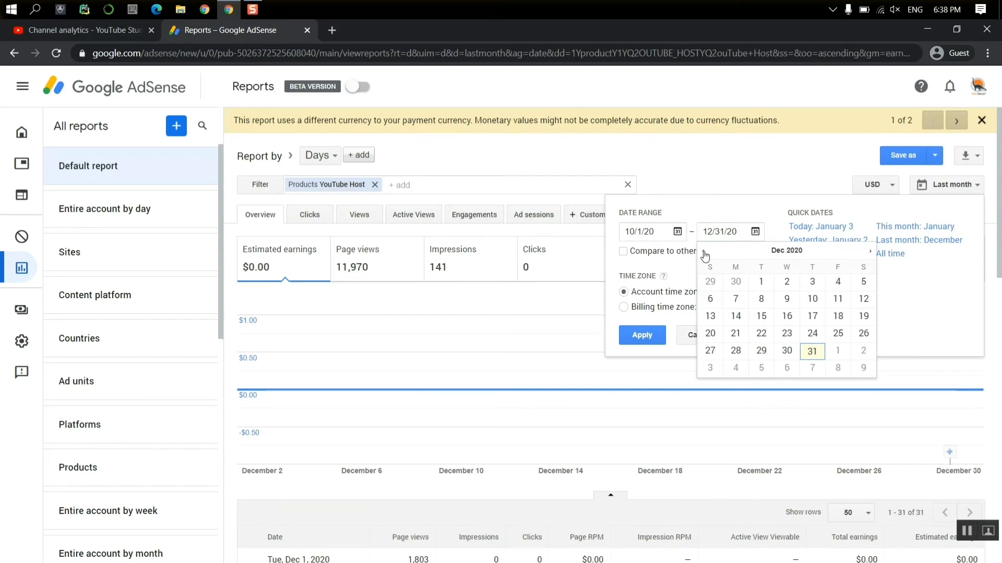
pyautogui.click(703, 251)
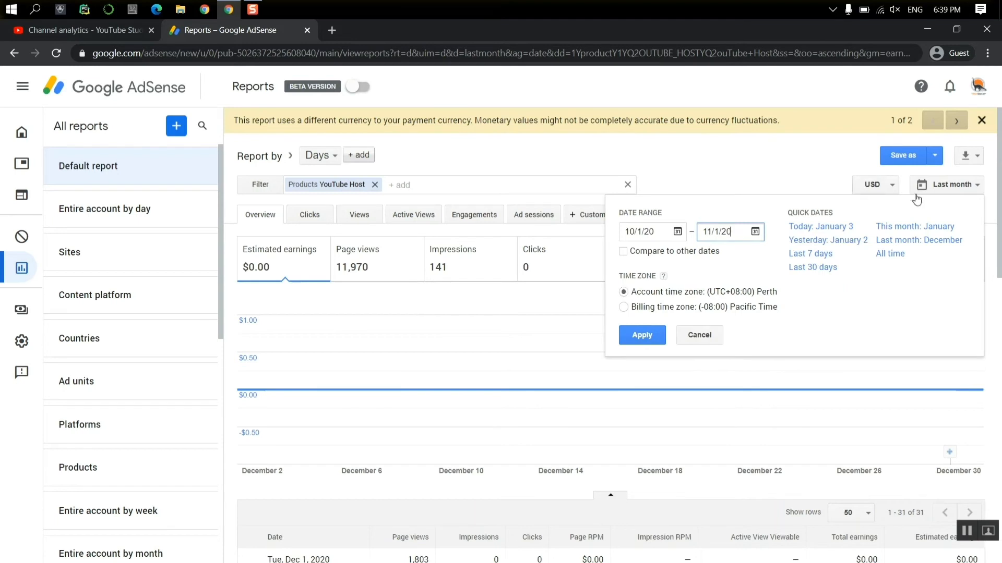
pyautogui.moveTo(641, 335)
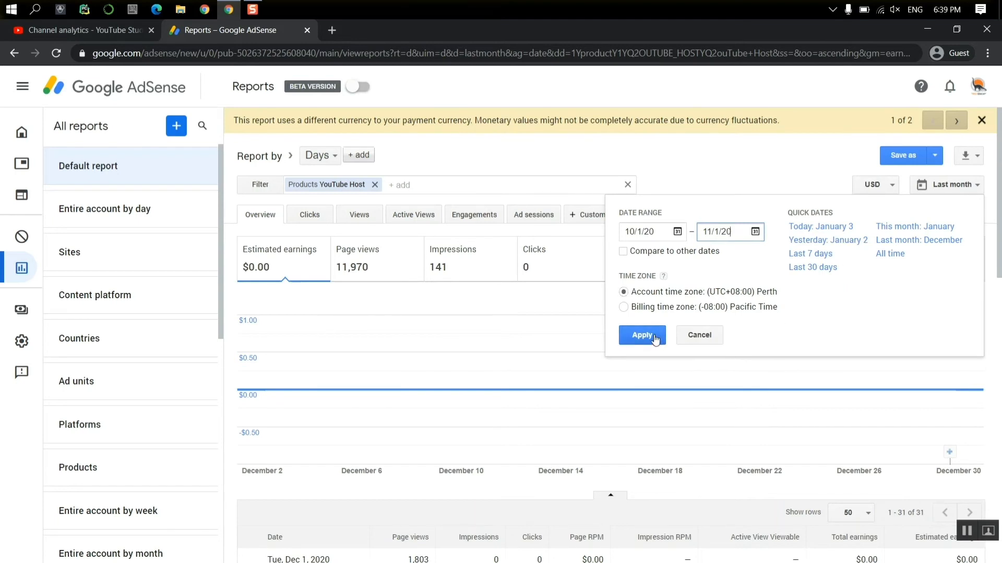
pyautogui.click(642, 335)
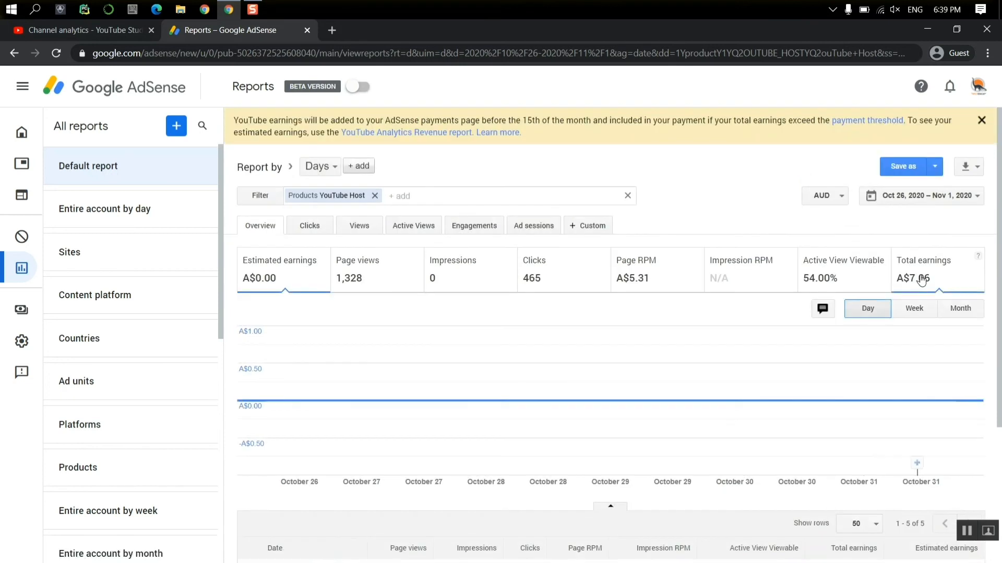
pyautogui.moveTo(916, 248)
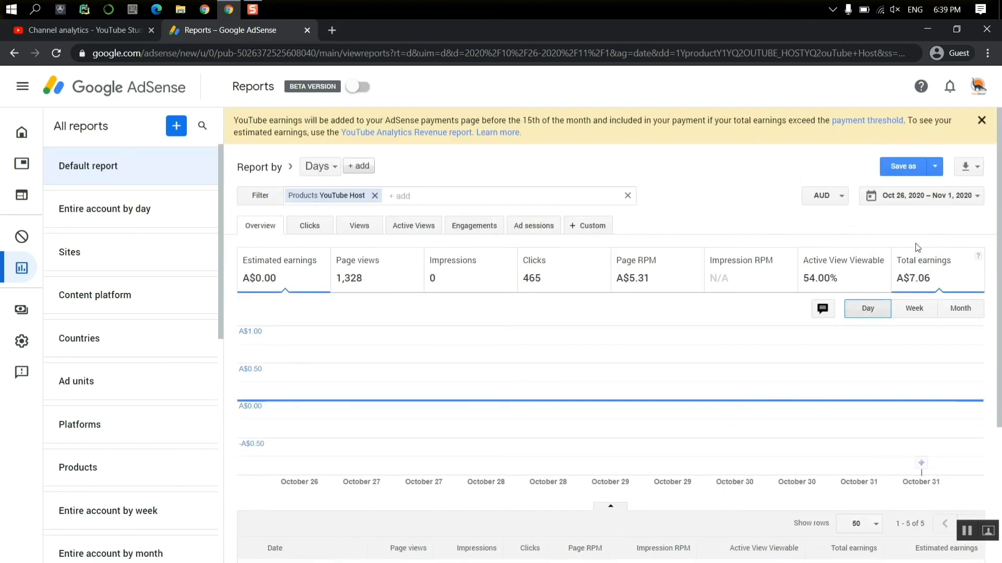
pyautogui.moveTo(922, 279)
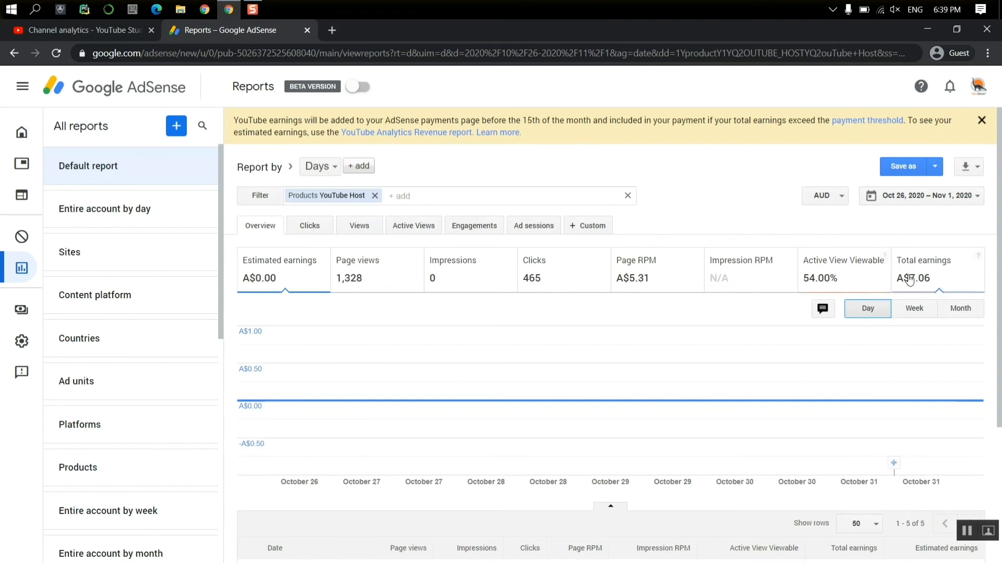
# Return the report to the All time range, showing A$7.47 total earnings
pyautogui.click(921, 196)
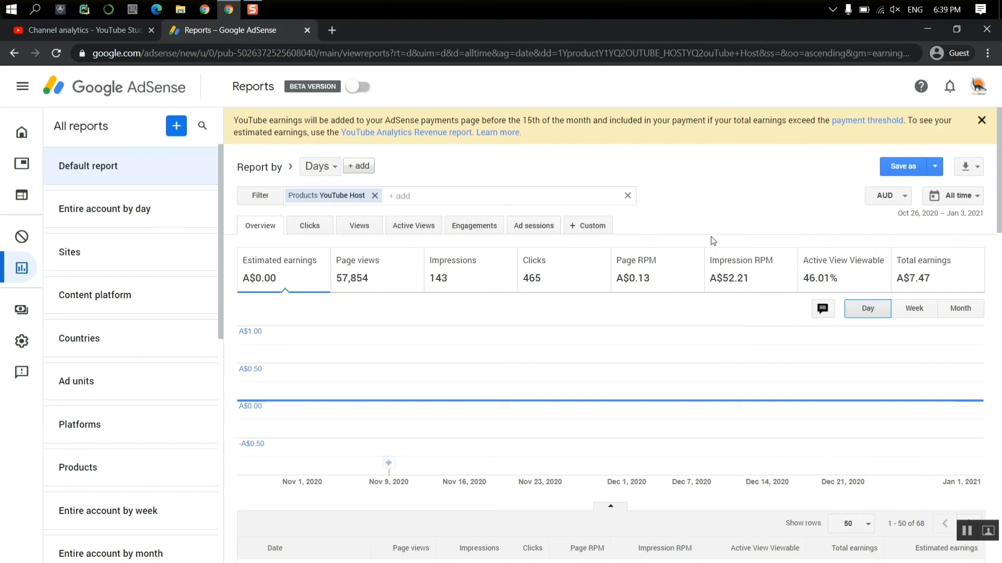
pyautogui.moveTo(797, 158)
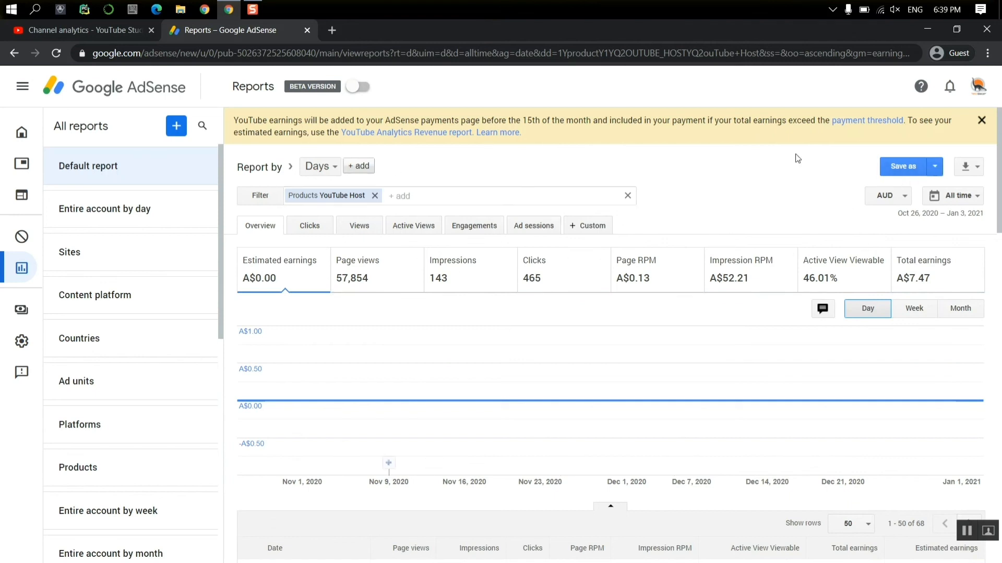
pyautogui.moveTo(482, 184)
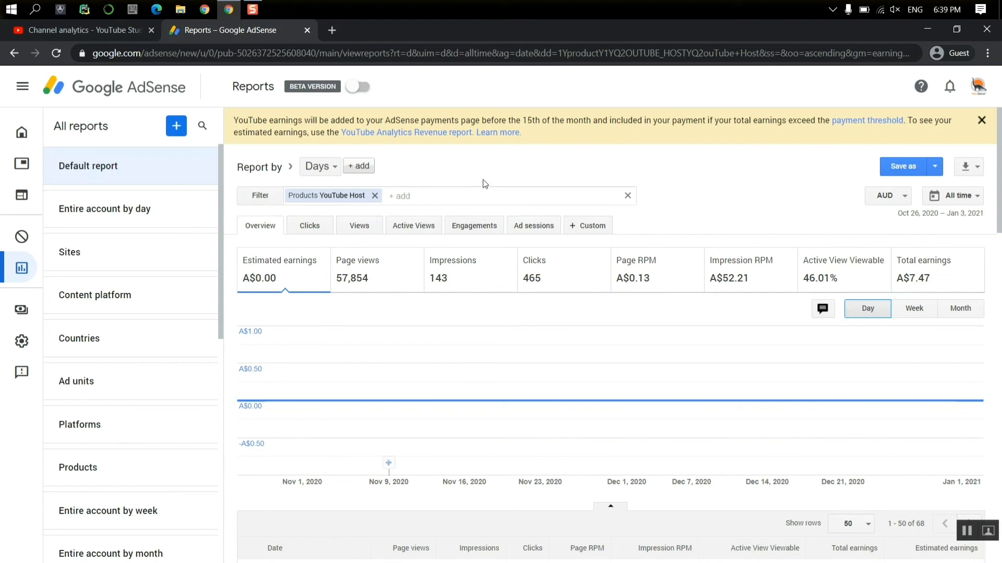
pyautogui.moveTo(424, 167)
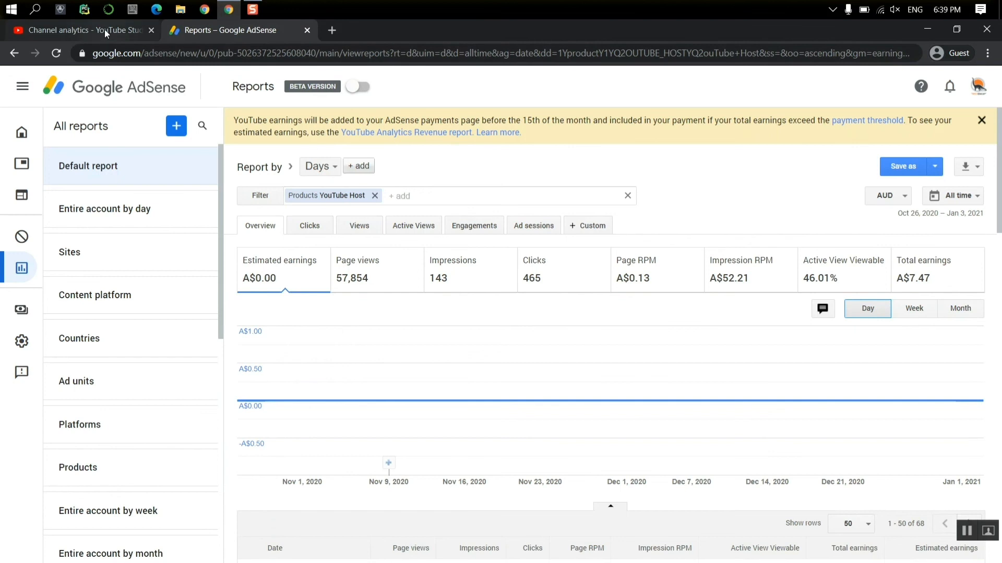
# Switch back to the YouTube Studio tab showing $0.30 lifetime estimated revenue
pyautogui.click(80, 30)
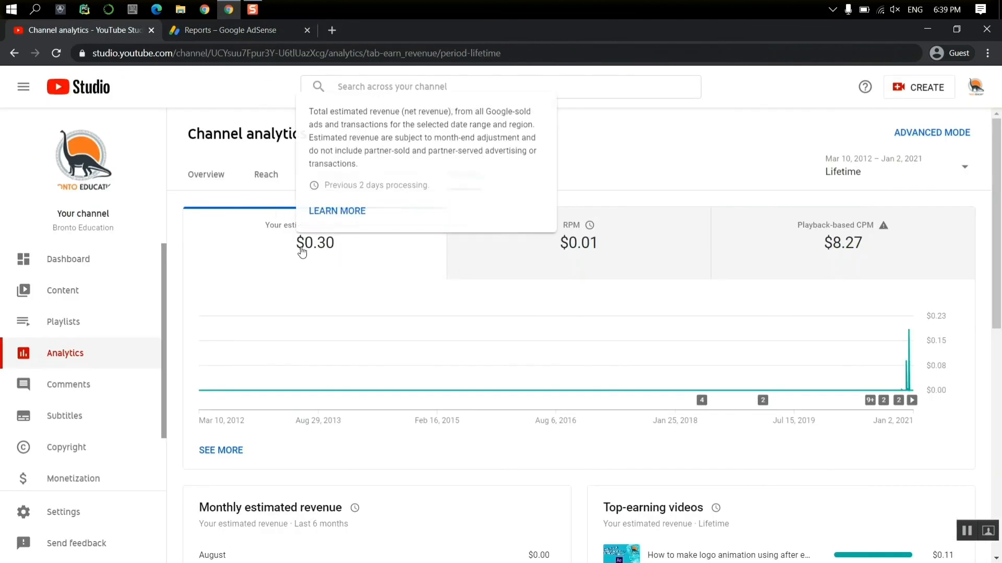
pyautogui.moveTo(339, 259)
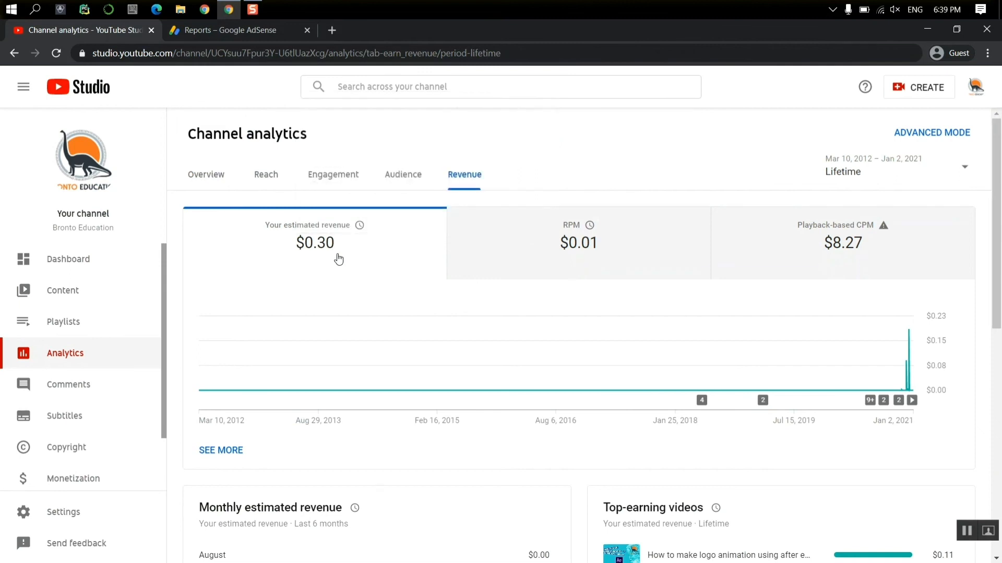
pyautogui.moveTo(290, 246)
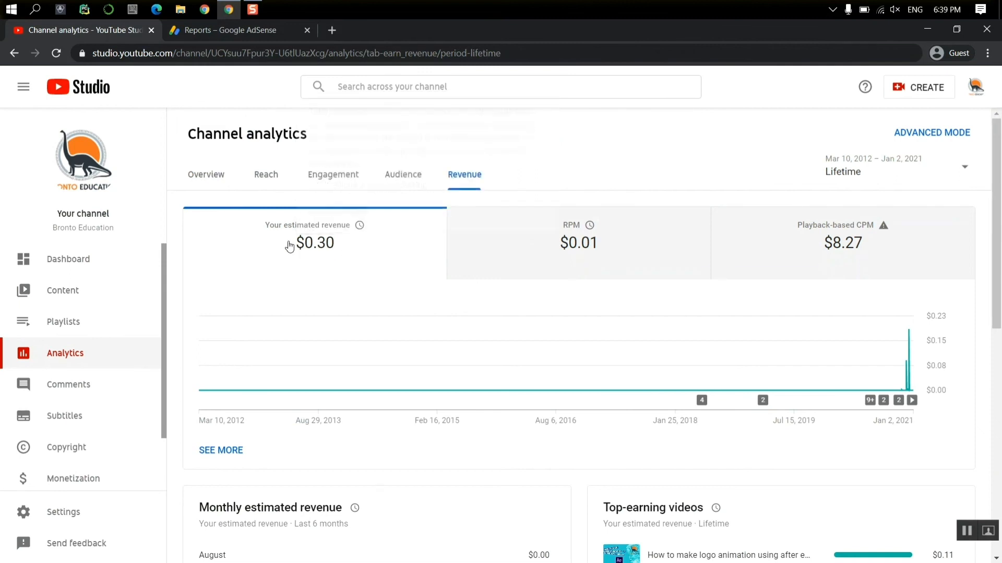
pyautogui.moveTo(304, 186)
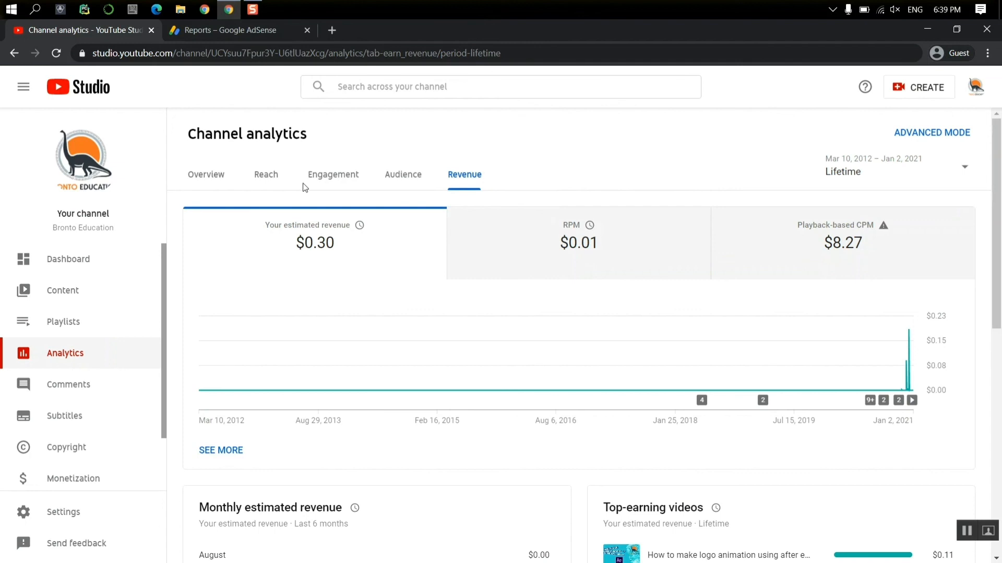
pyautogui.moveTo(850, 179)
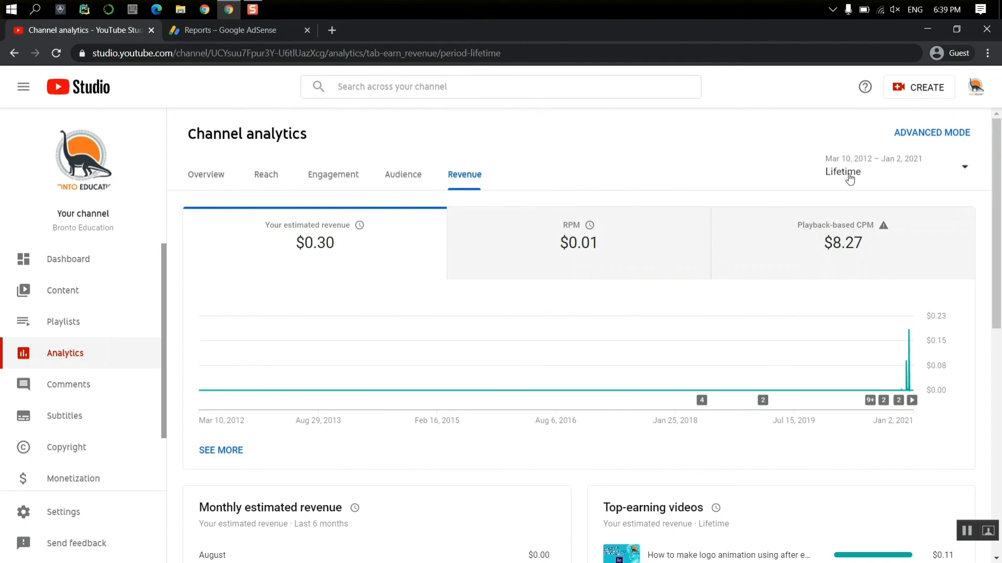
pyautogui.moveTo(421, 237)
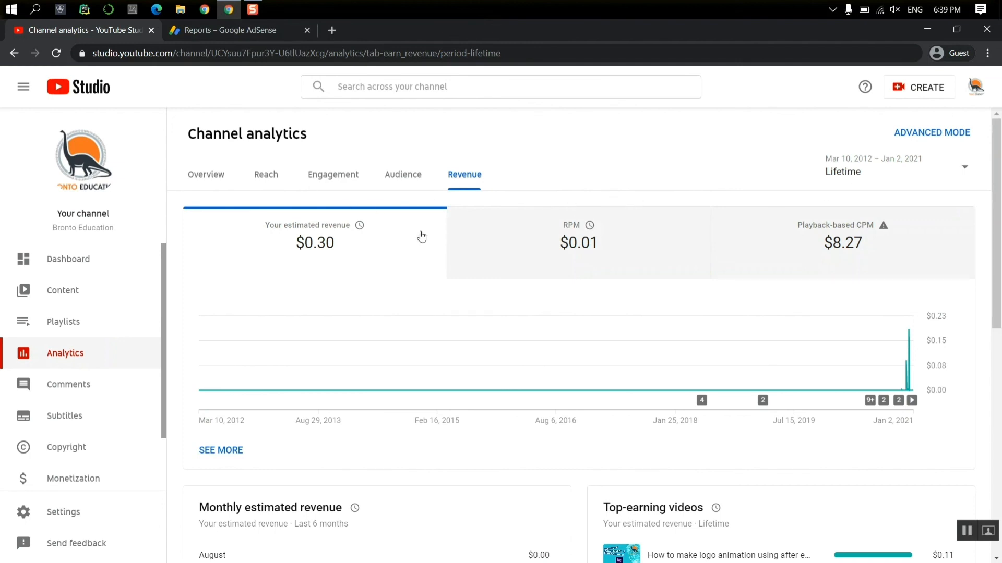
pyautogui.moveTo(359, 225)
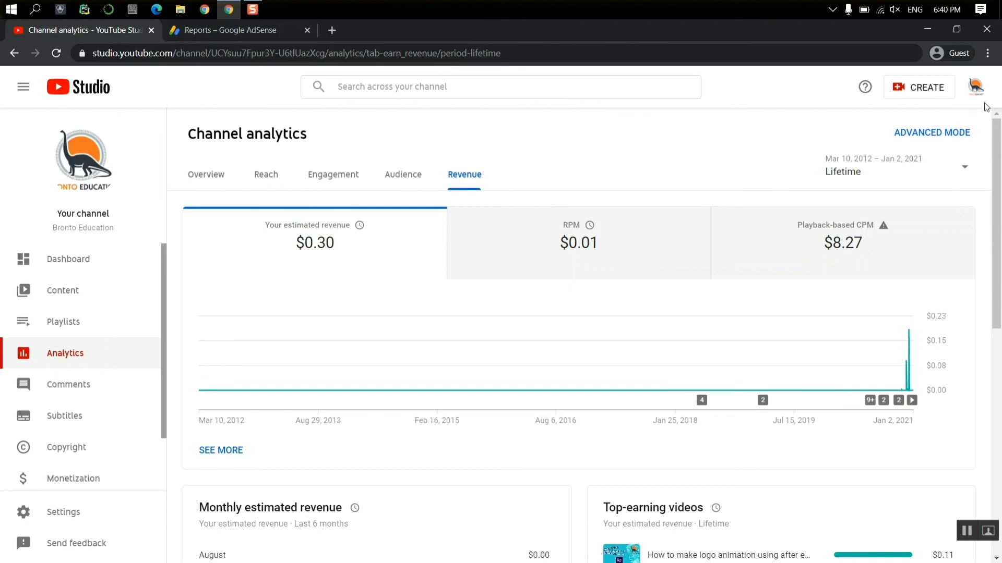
pyautogui.moveTo(976, 87)
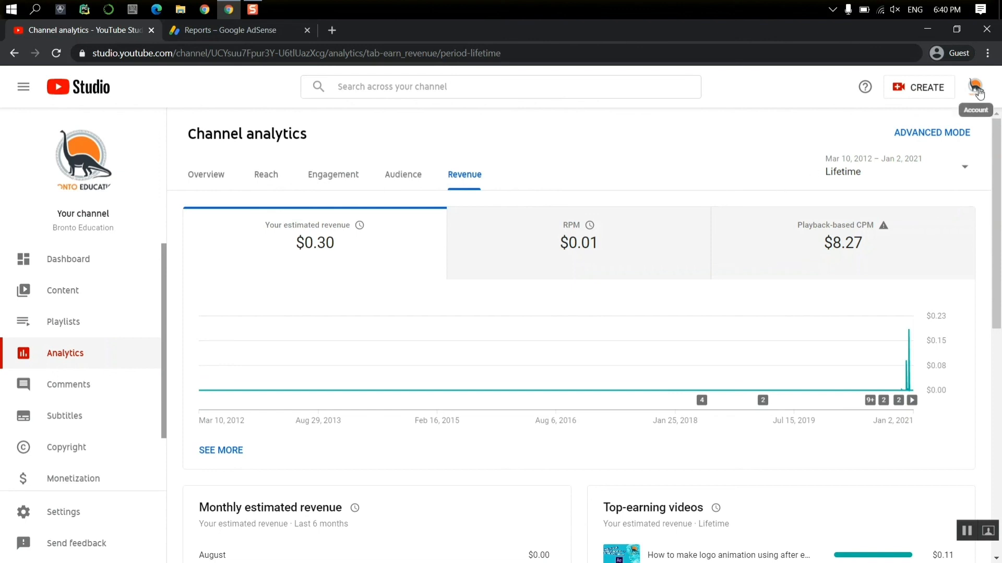
pyautogui.moveTo(993, 422)
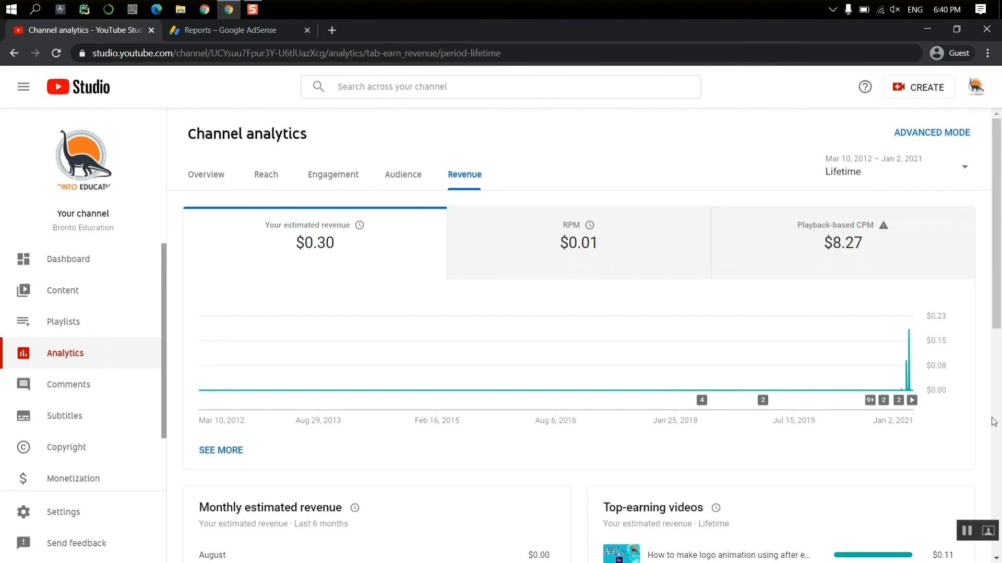